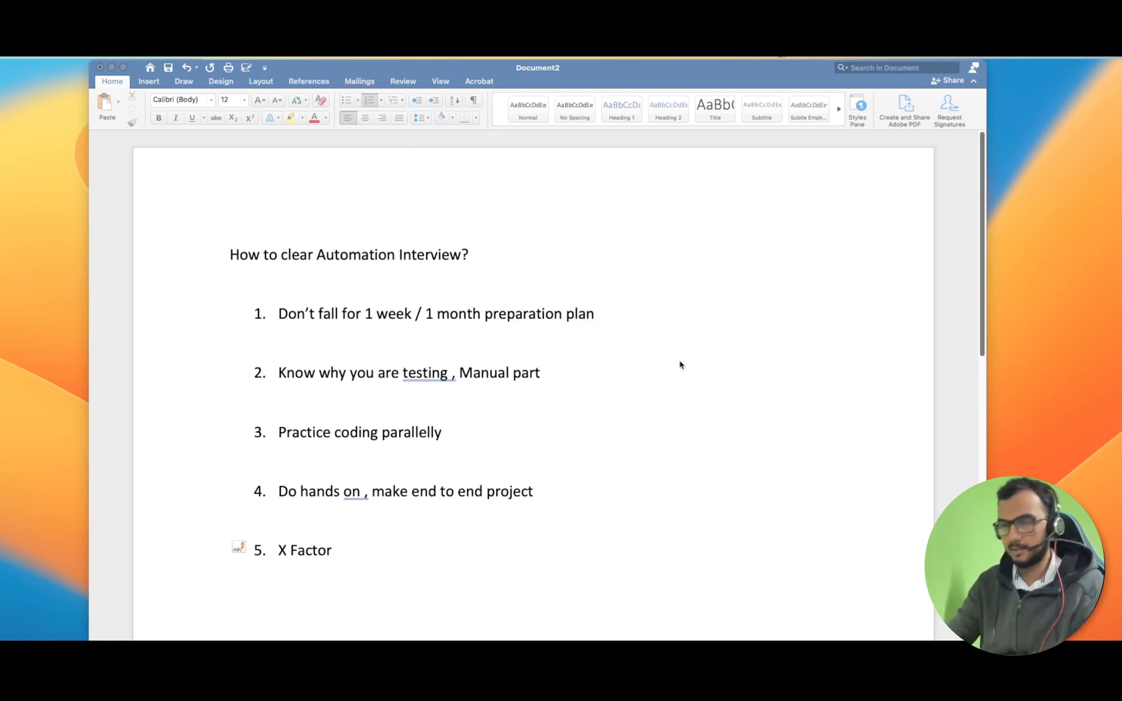
mouse_move(390, 333)
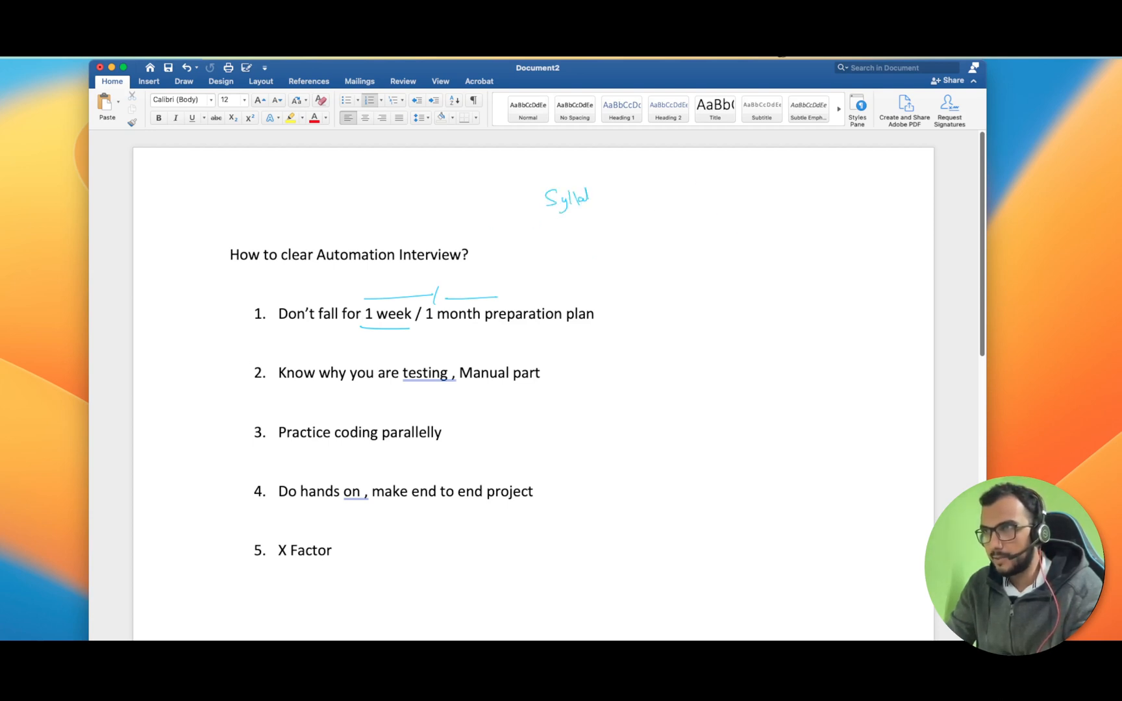
- Handwrite in blue the Syllabus heading with Java/C# Basic items and box the handwritten 2
left_click_drag(587, 197, 673, 194)
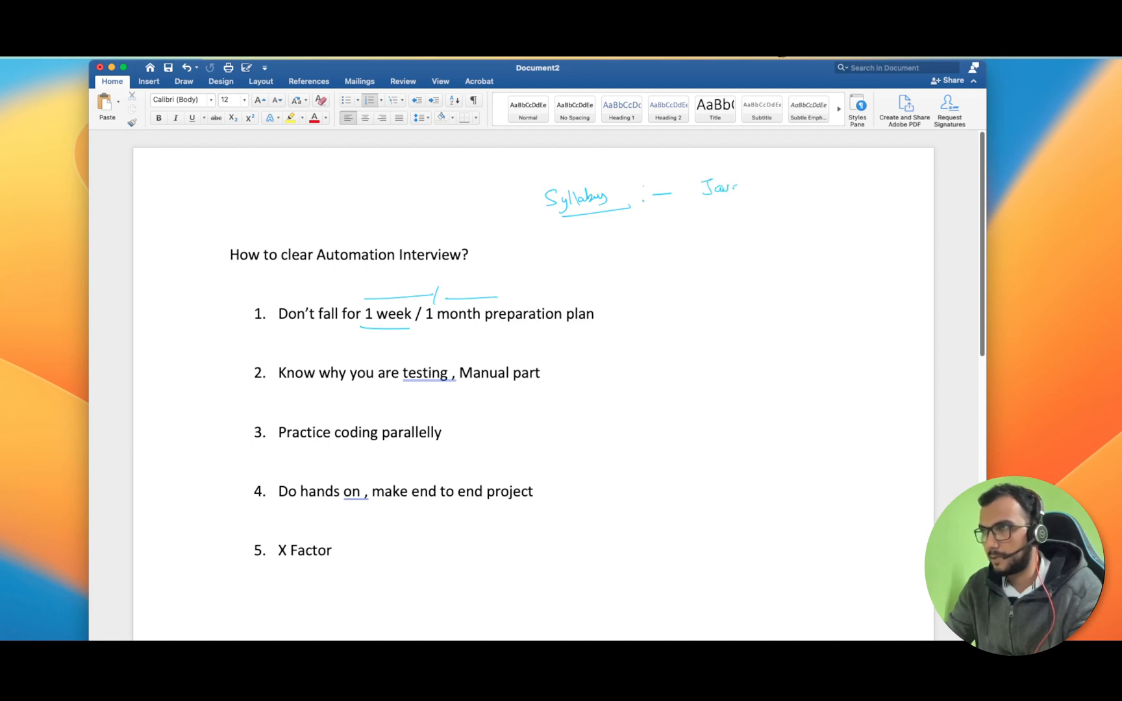
left_click_drag(730, 186, 791, 185)
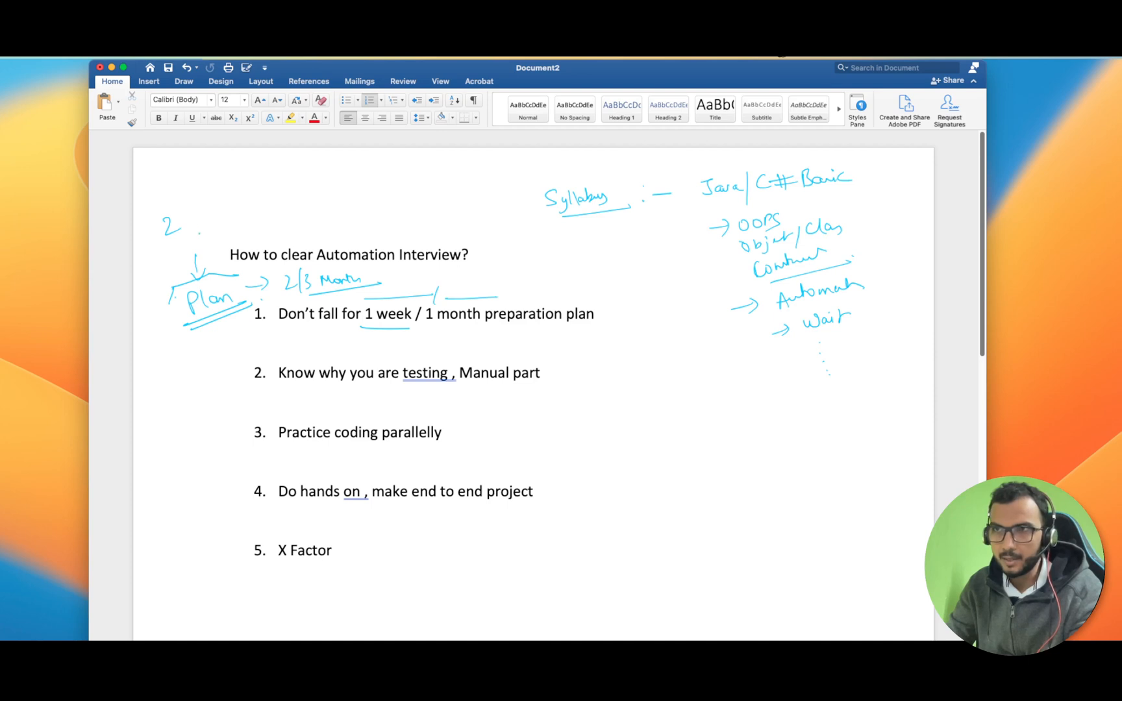
left_click_drag(150, 214, 190, 243)
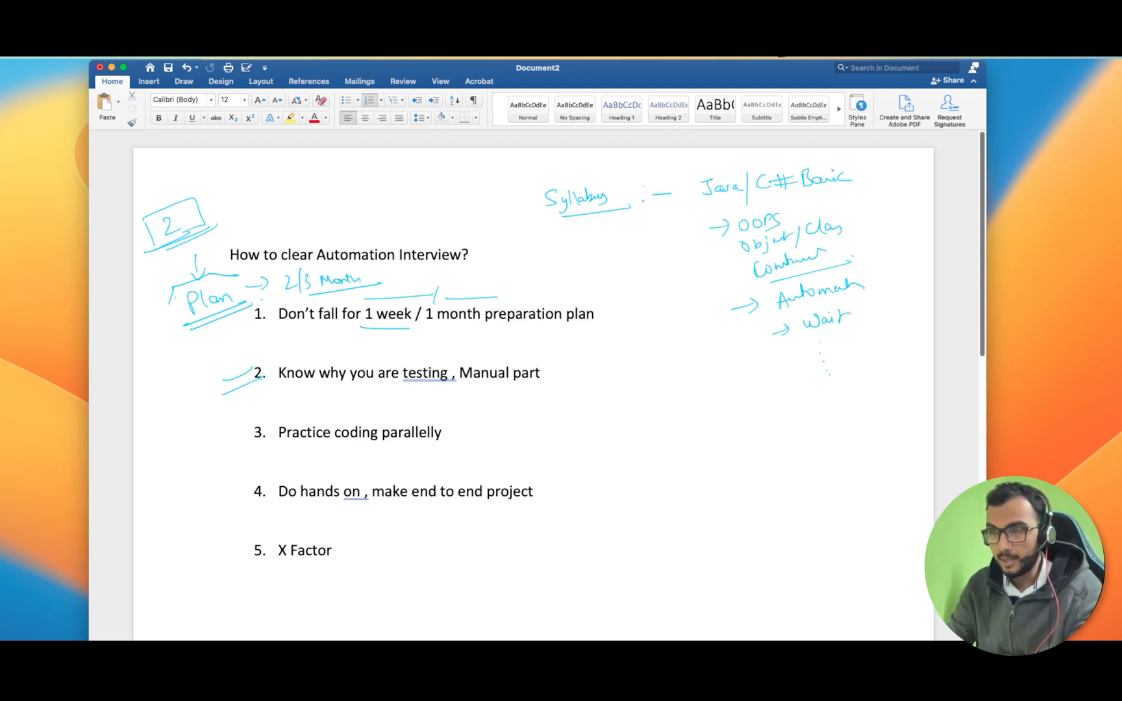
- Underline key phrases of points 1 and 2 in blue and draw a brace with lines after point 1
left_click_drag(461, 384, 544, 383)
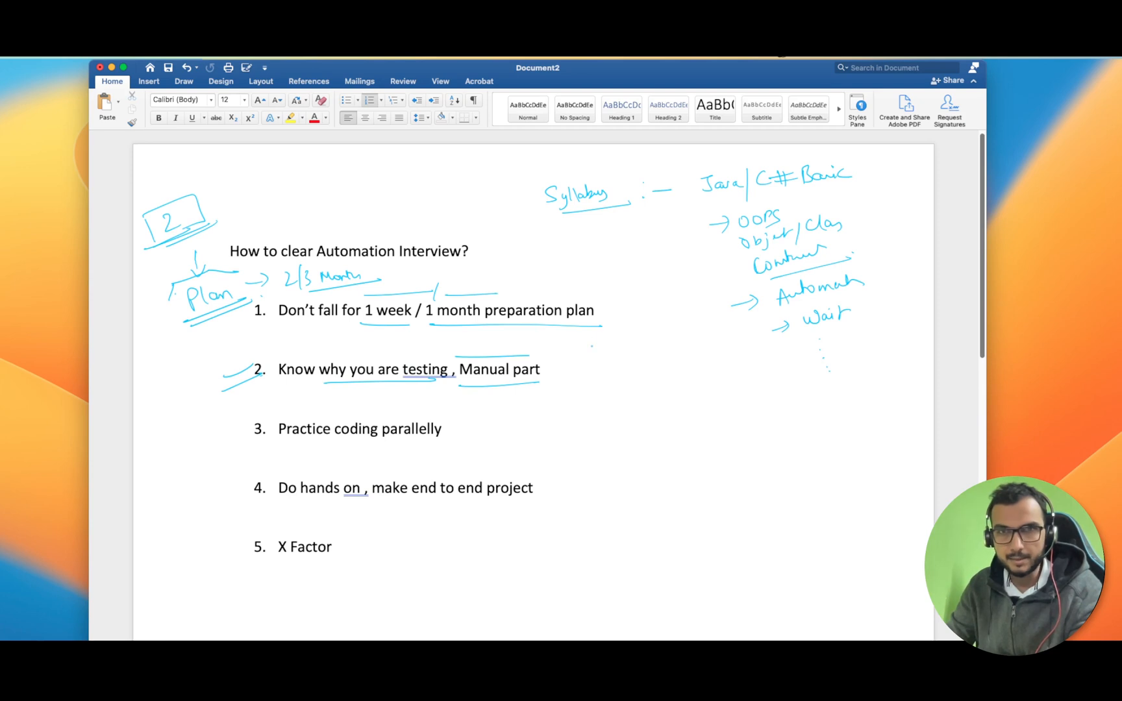
left_click_drag(605, 294, 608, 328)
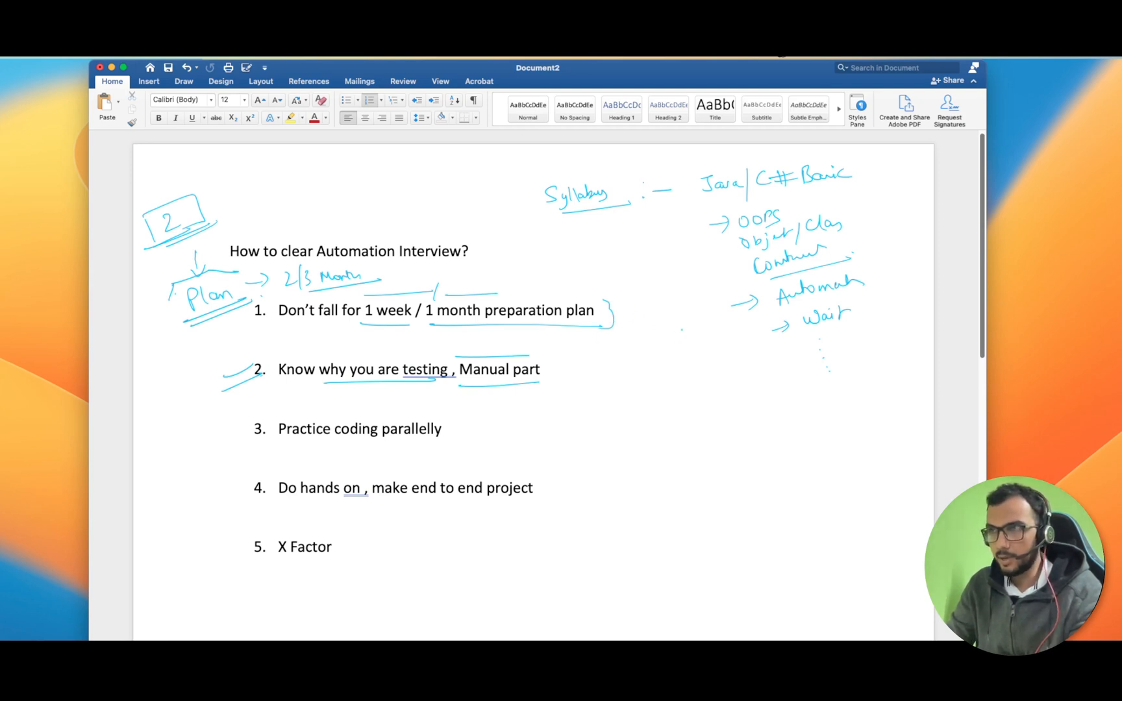
left_click_drag(644, 328, 716, 359)
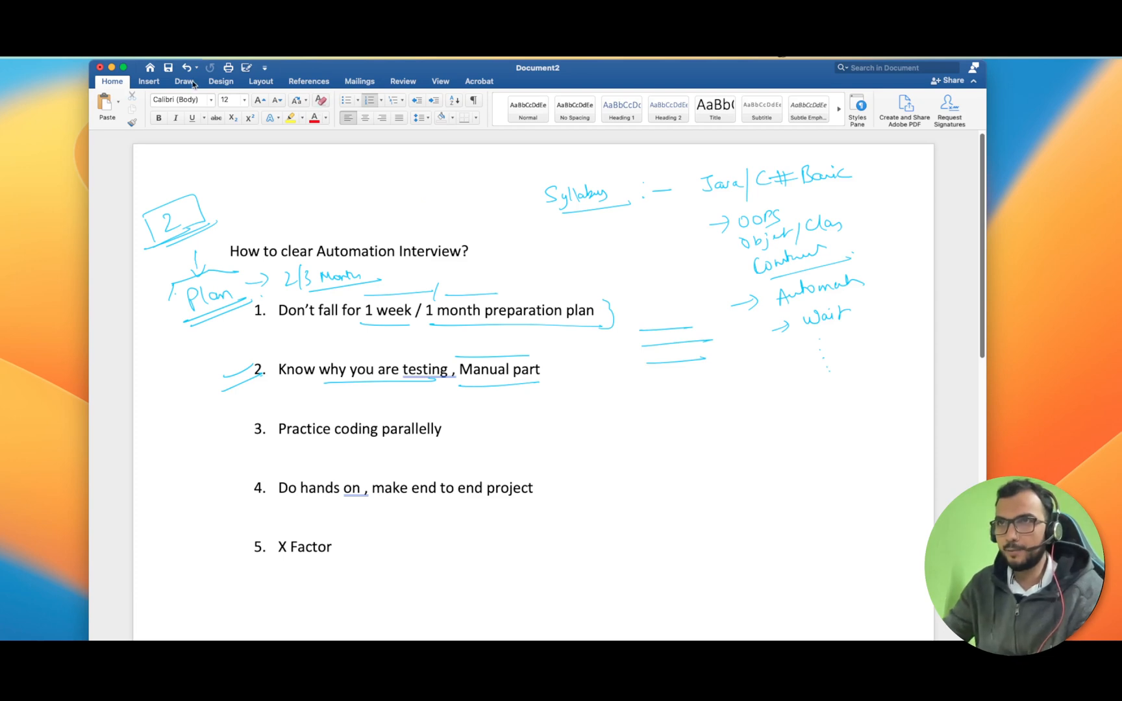
- Switch to red ink, bracket the Wait note and write an underlined 'Udemy' with lines beside the title
left_click(184, 82)
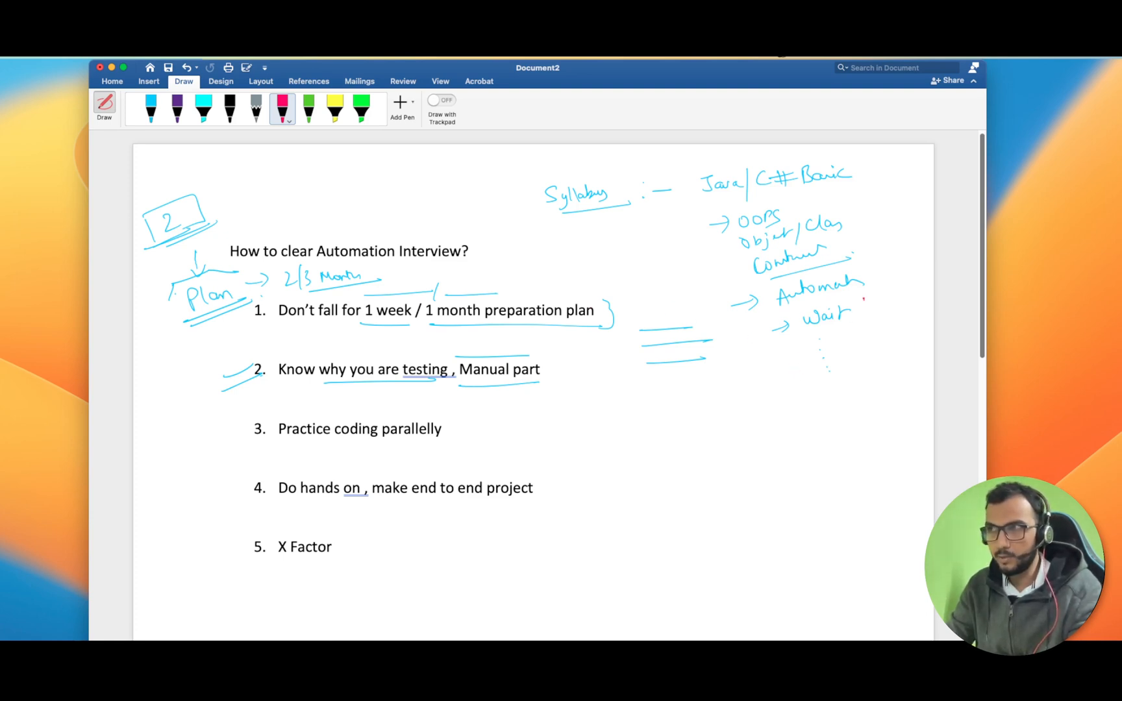
left_click_drag(866, 303, 916, 326)
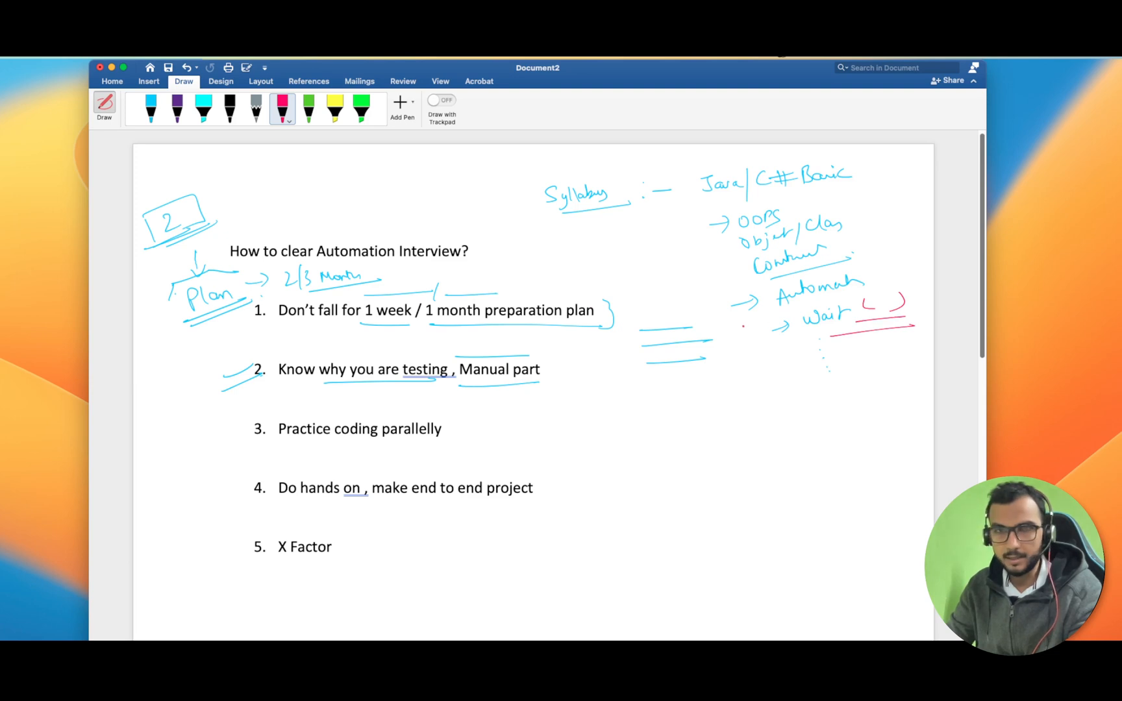
left_click_drag(519, 251, 549, 257)
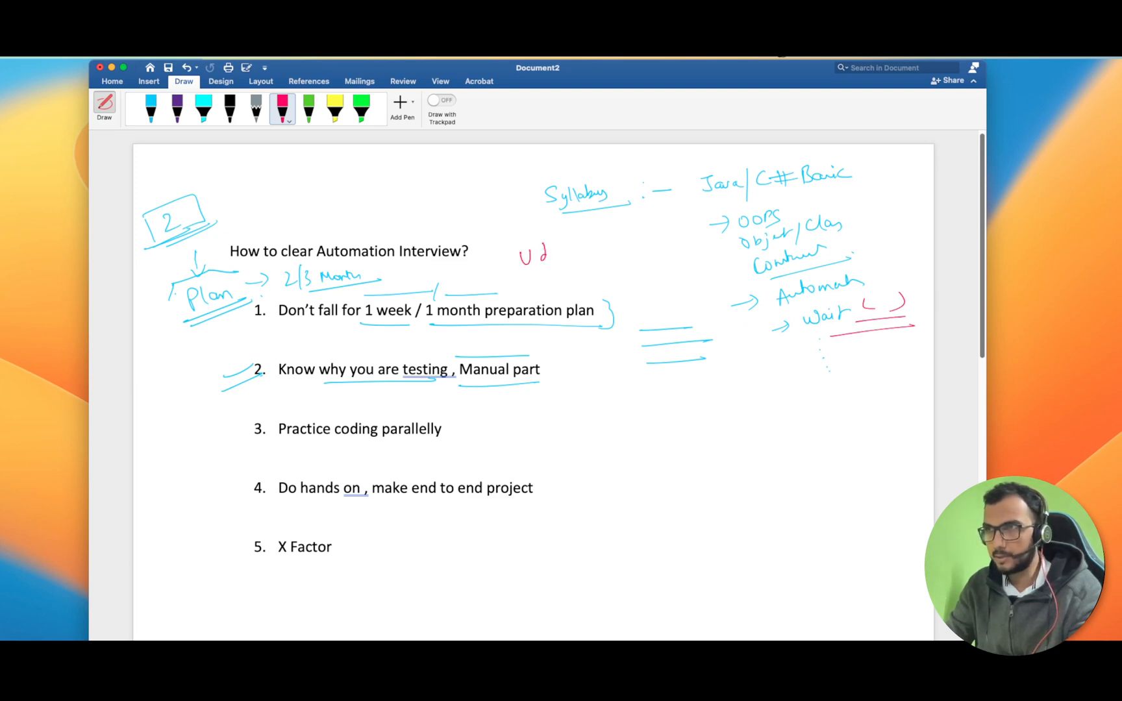
left_click_drag(544, 254, 630, 269)
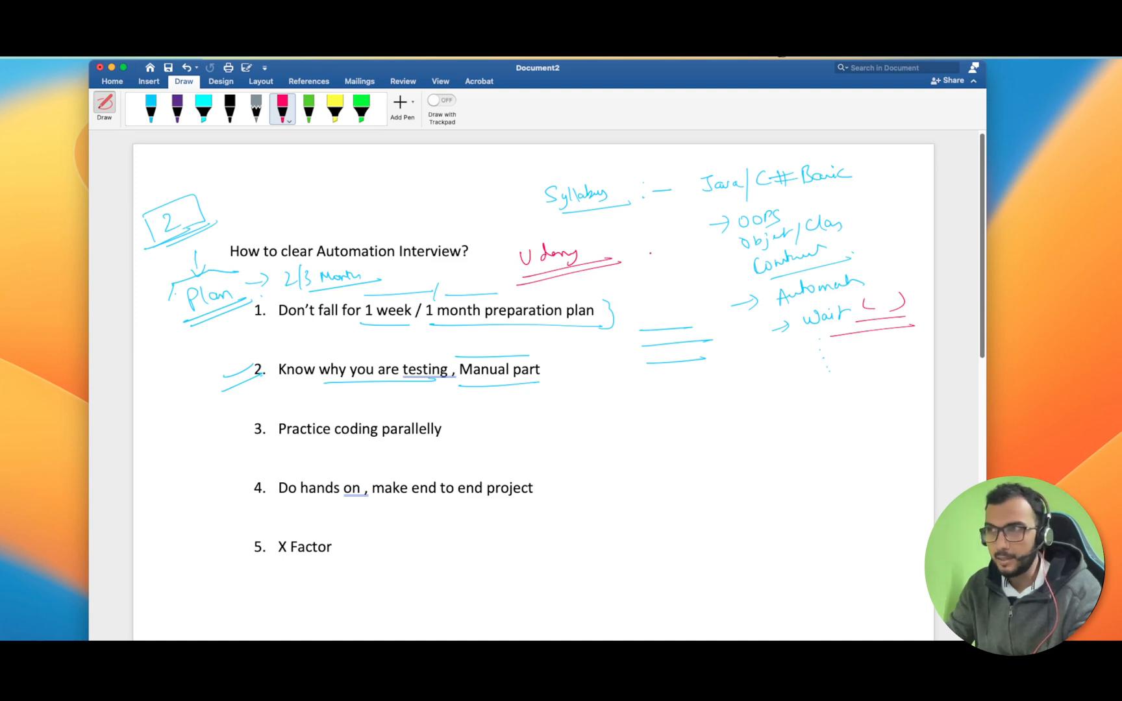
left_click_drag(629, 236, 691, 251)
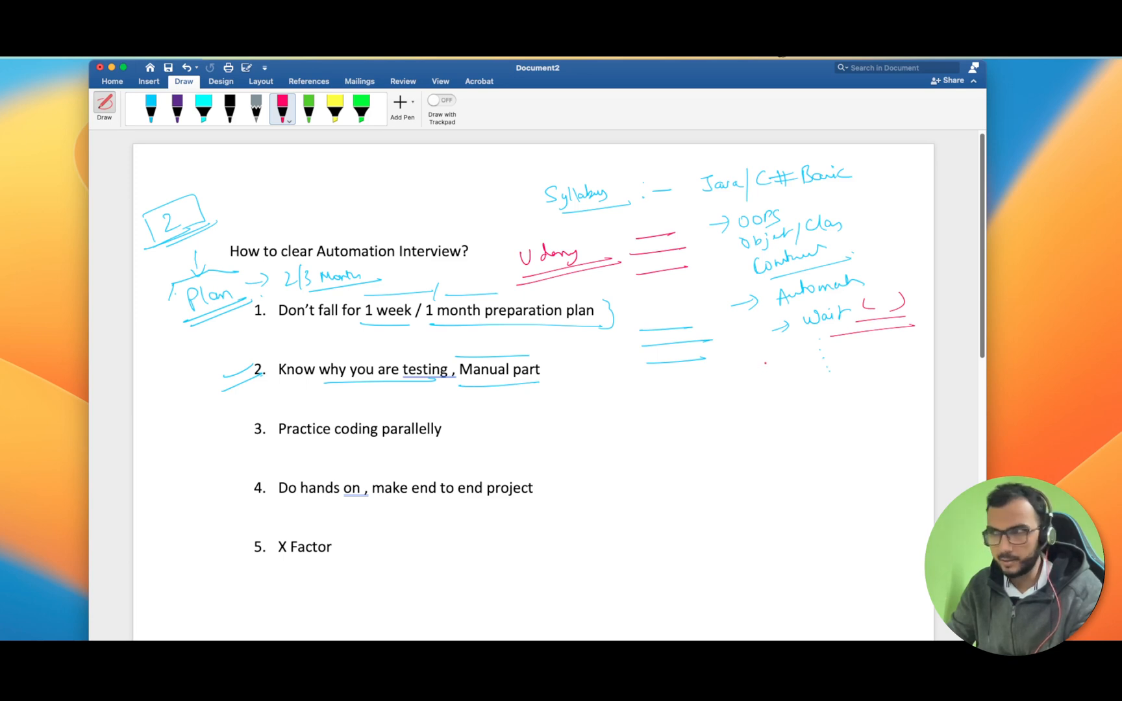
- Write the red '8/15 min' timing note with a note above it and underline both
left_click_drag(748, 375, 795, 365)
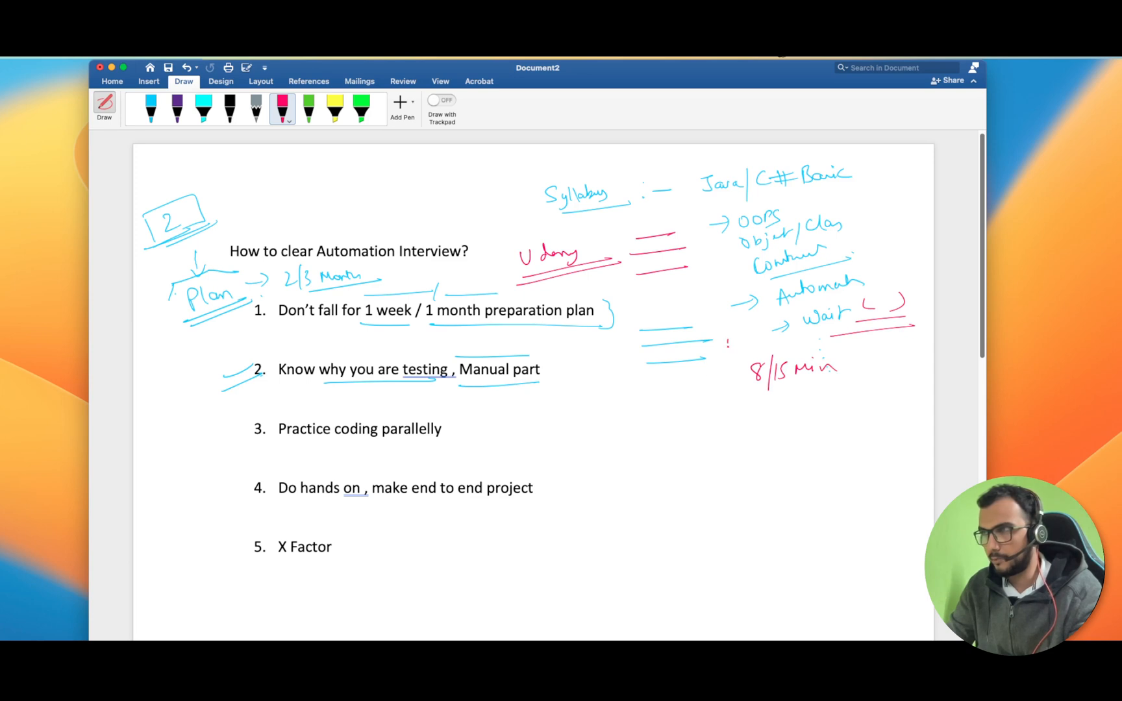
left_click_drag(724, 336, 773, 359)
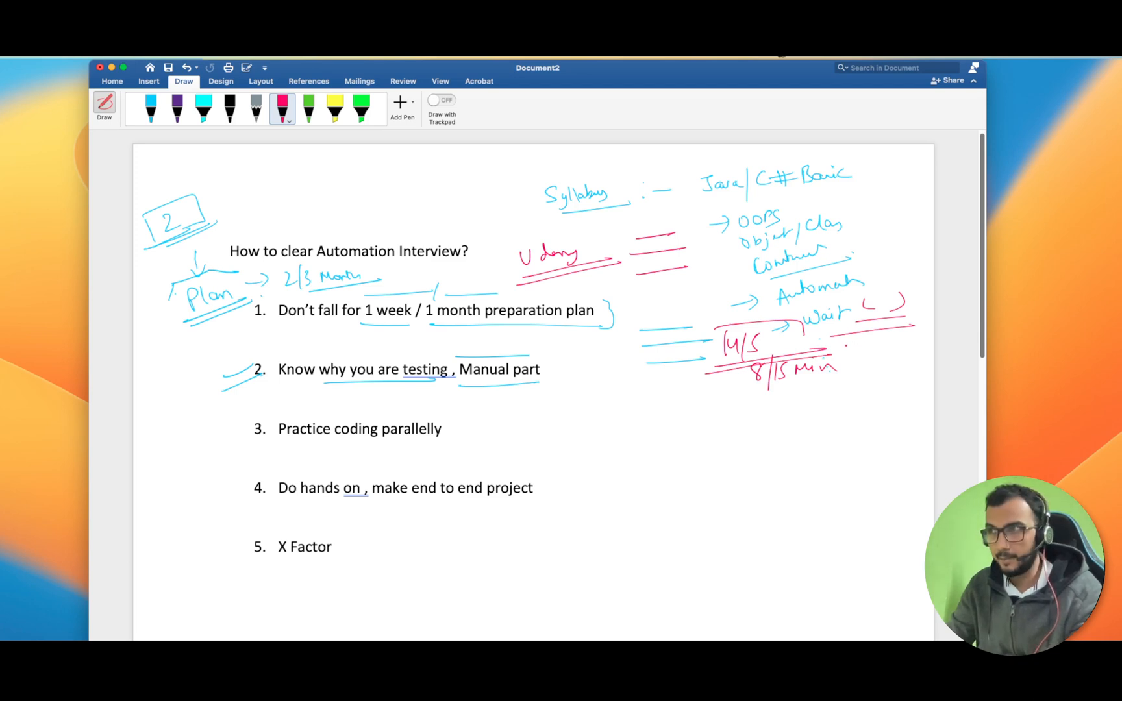
left_click_drag(758, 380, 852, 350)
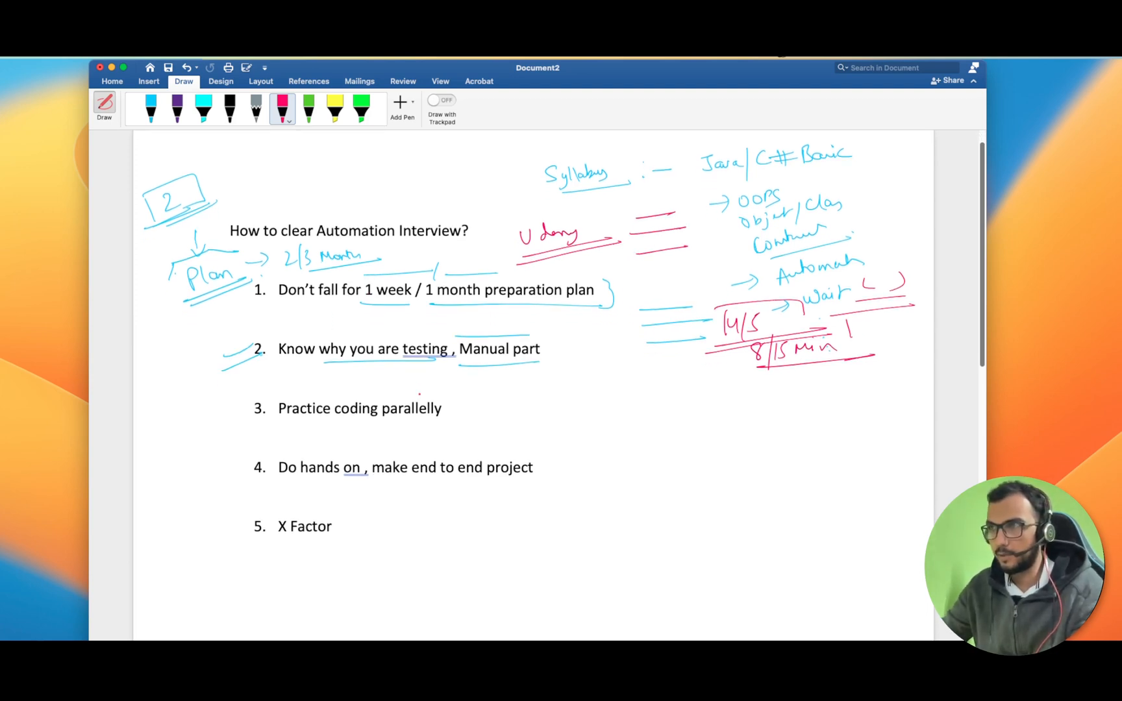
- Underline point 2 in red and mark point 3 with 'Imp' and an underlined '(Big)'
scroll("down", 3)
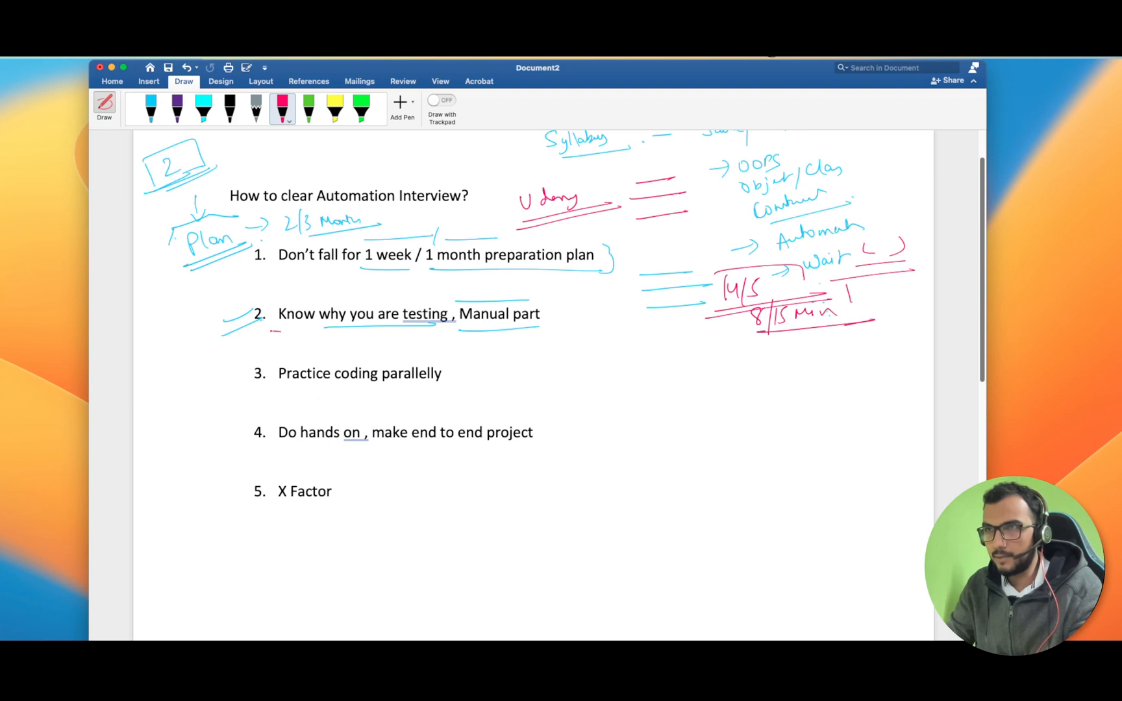
left_click_drag(272, 327, 545, 327)
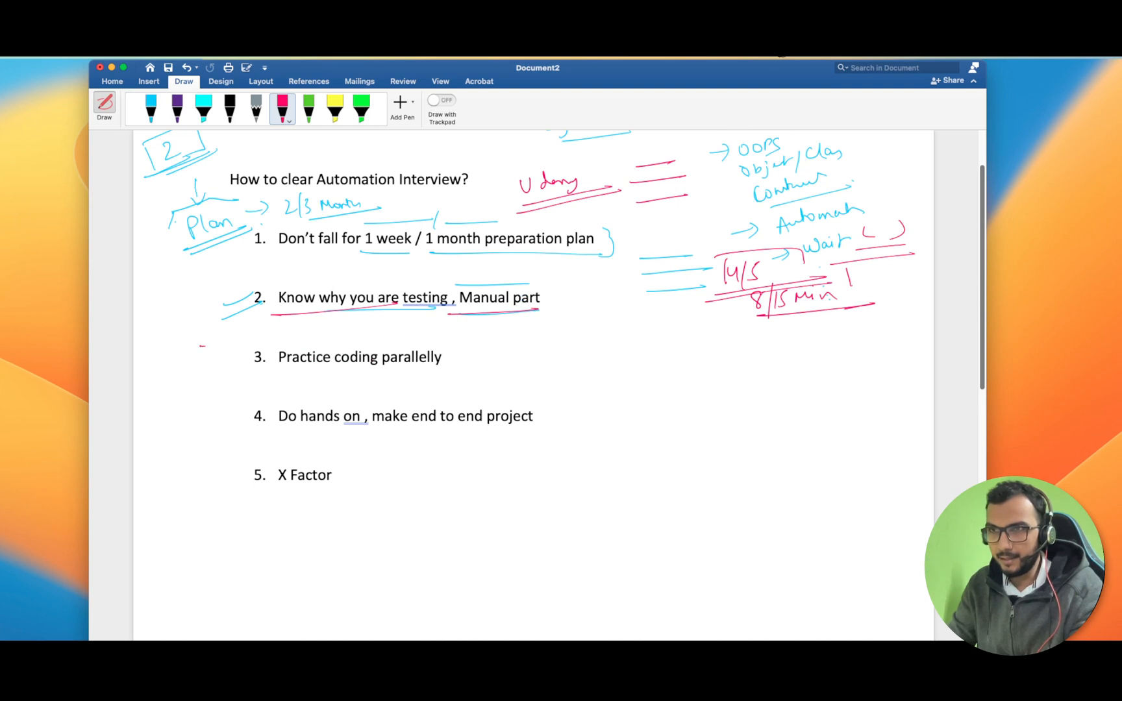
left_click_drag(204, 343, 246, 365)
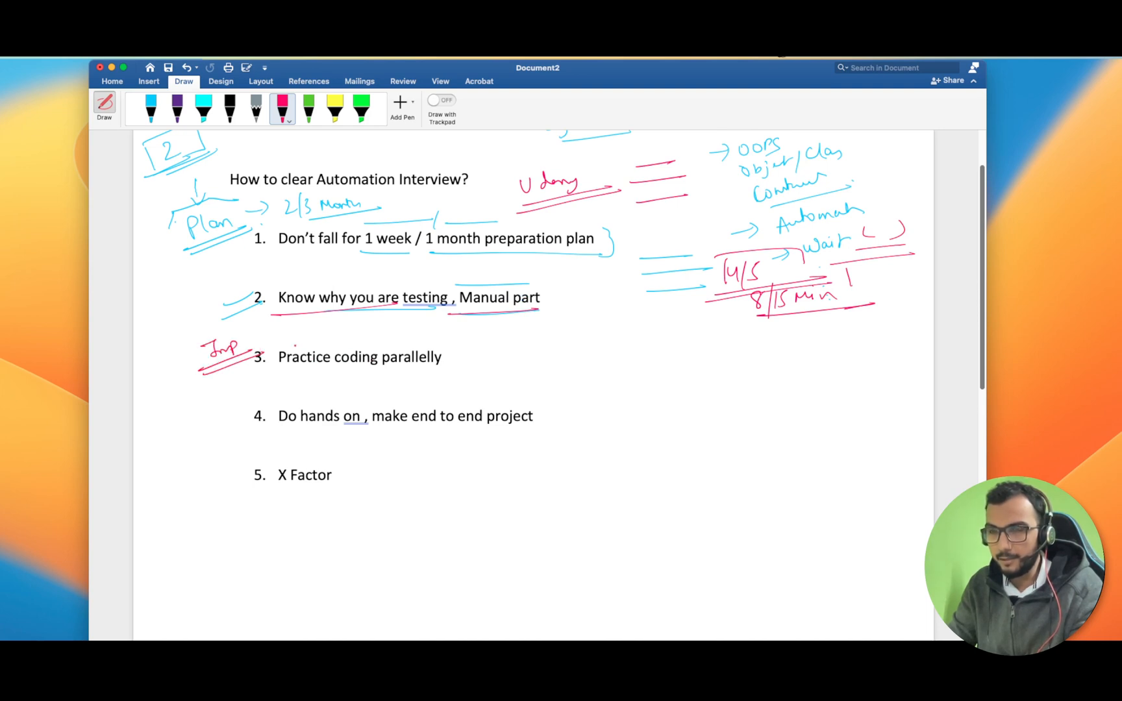
left_click_drag(279, 336, 326, 336)
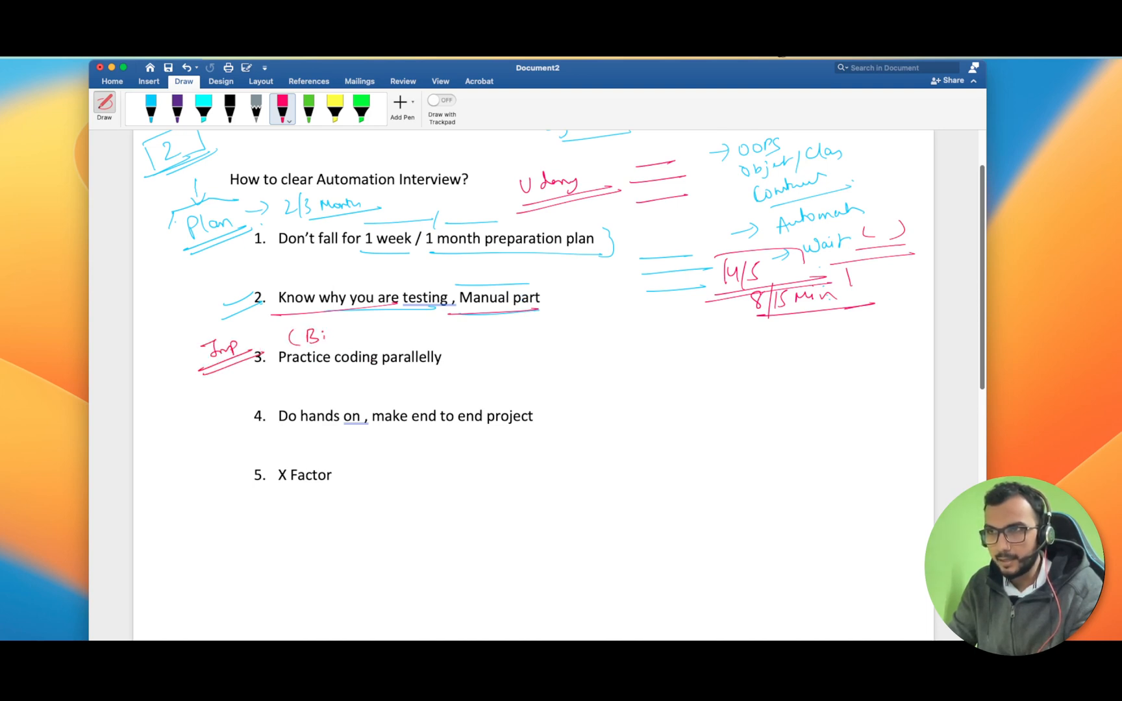
left_click_drag(319, 337, 351, 341)
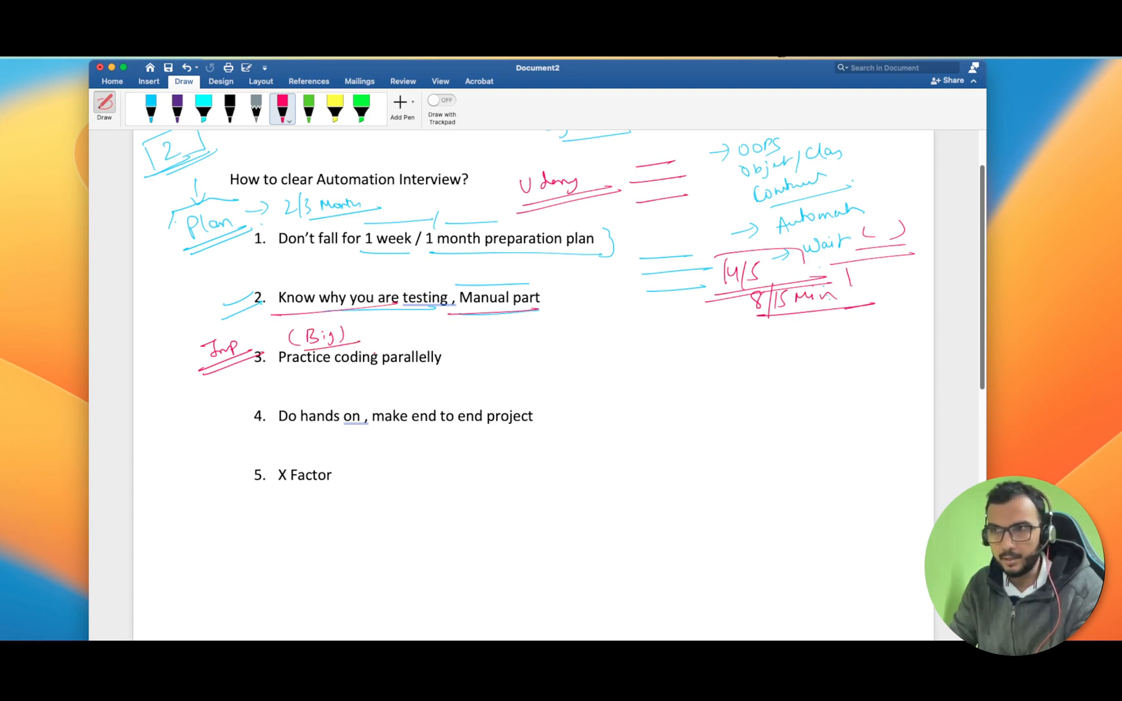
- Add a red arrow to underlined 'Java', write 'Exception' and a per-day practice note under point 3
left_click_drag(458, 361, 490, 358)
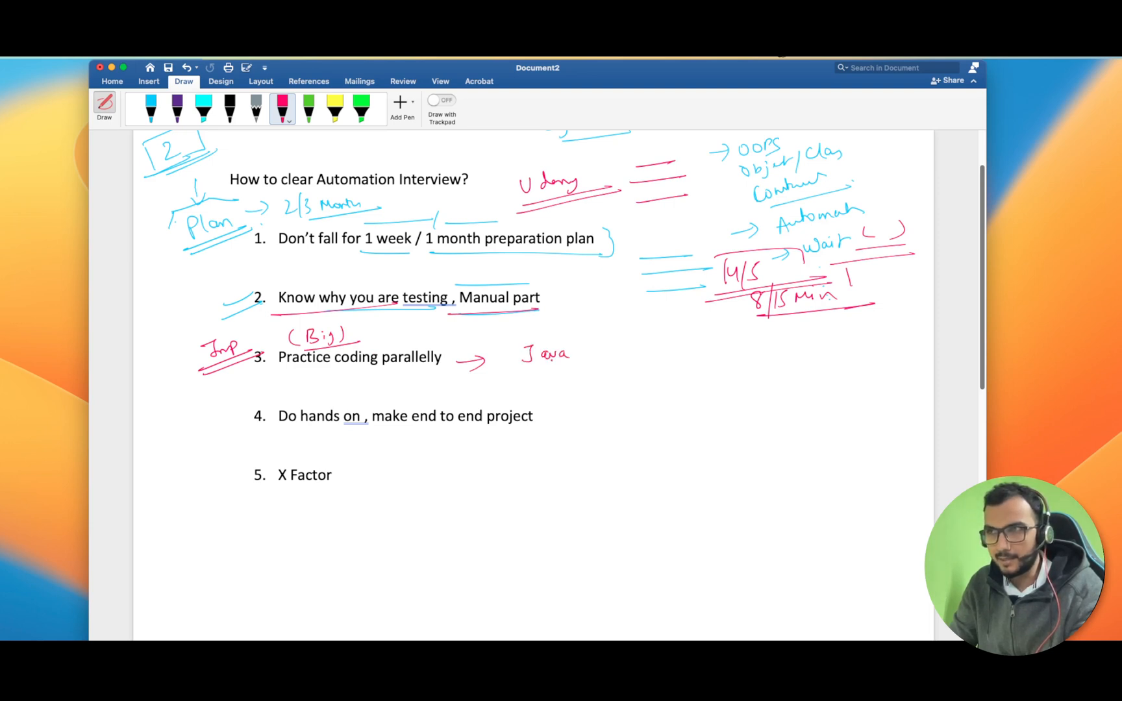
left_click_drag(569, 355, 597, 365)
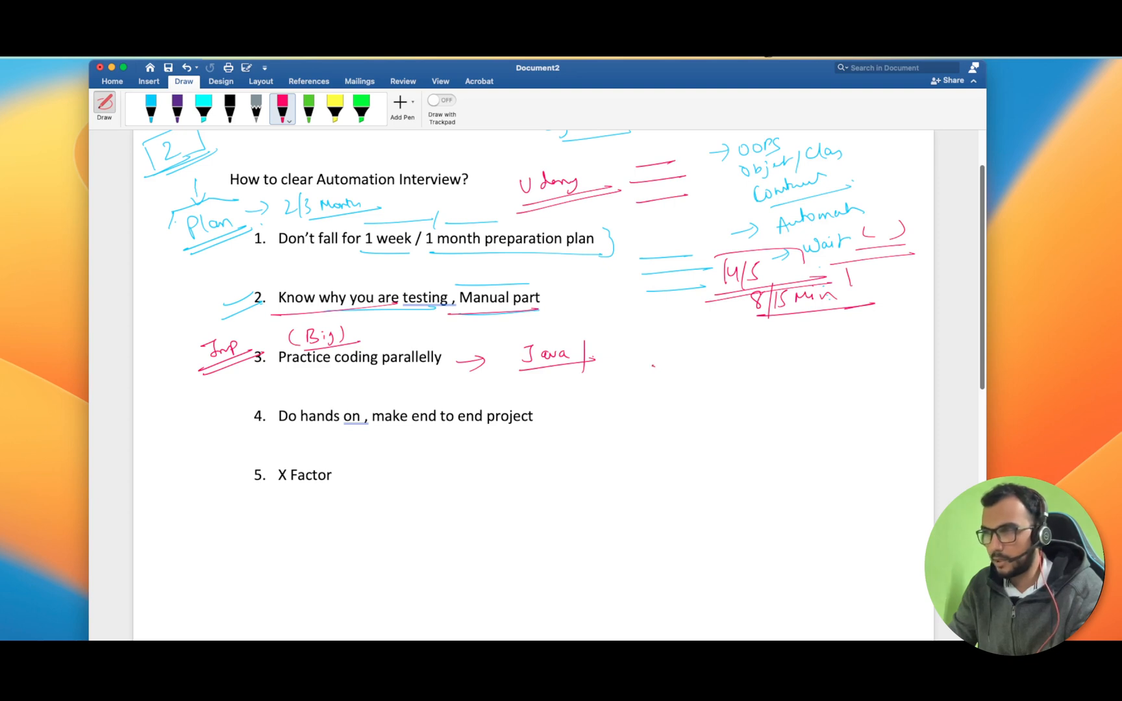
left_click_drag(651, 365, 694, 361)
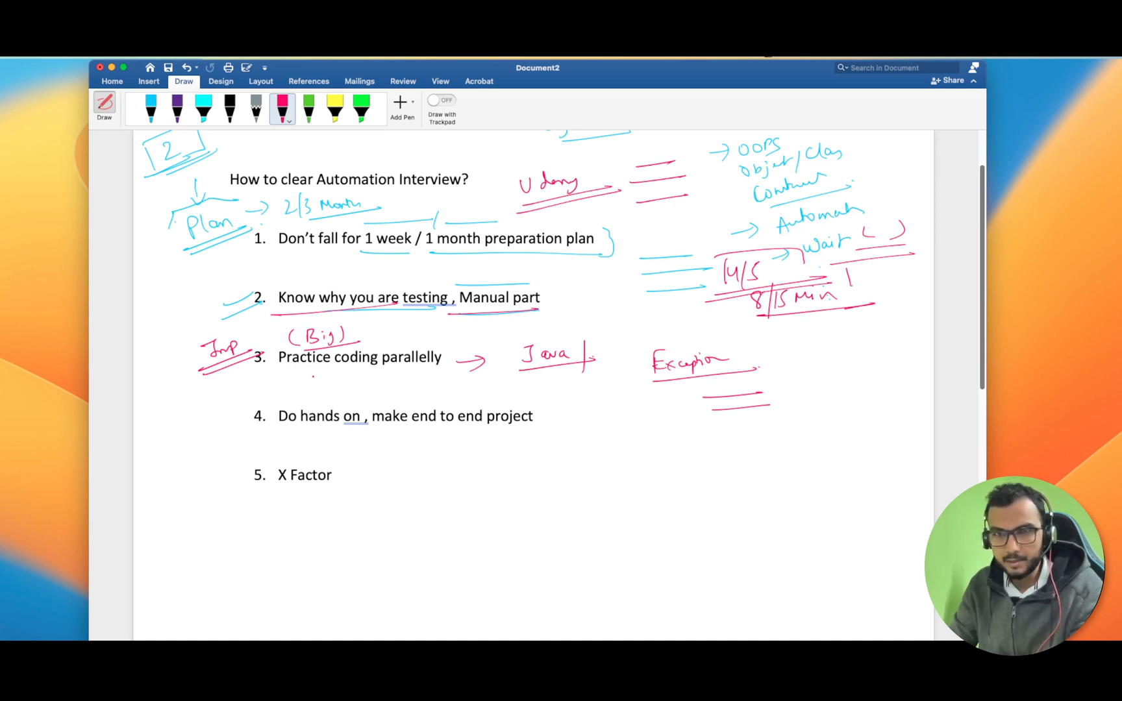
left_click_drag(290, 376, 308, 390)
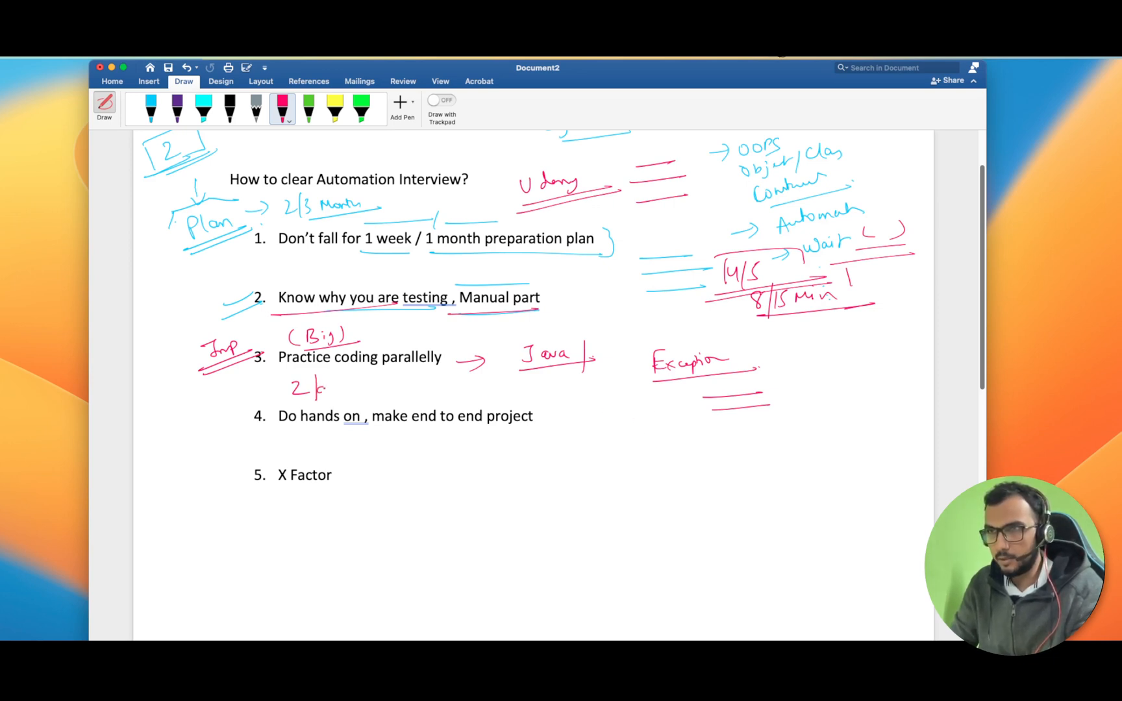
left_click_drag(318, 389, 401, 390)
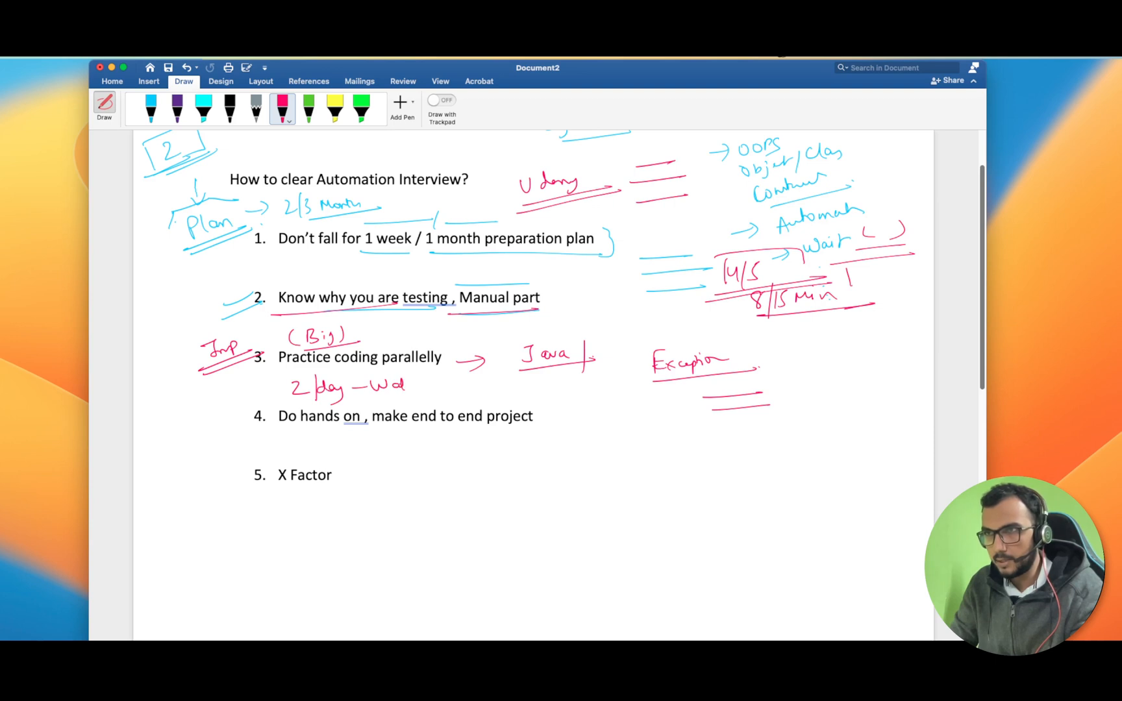
left_click(309, 109)
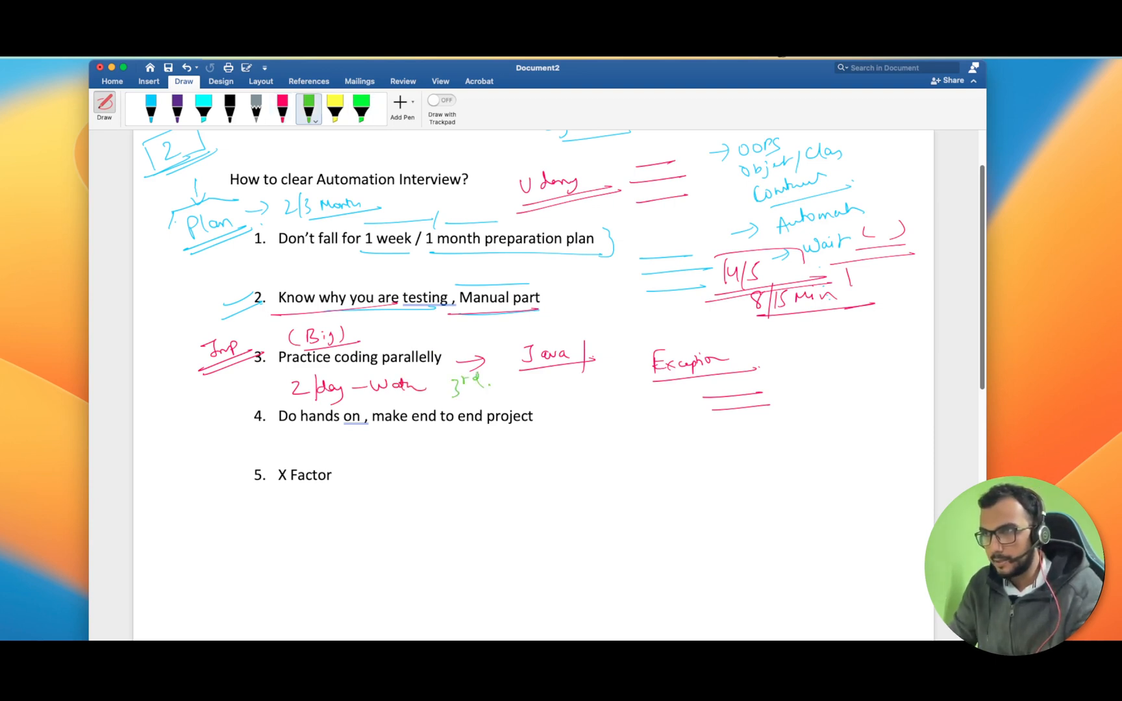
- Write and underline a green note under point 3 and draw a green box at its right
left_click_drag(512, 389, 573, 390)
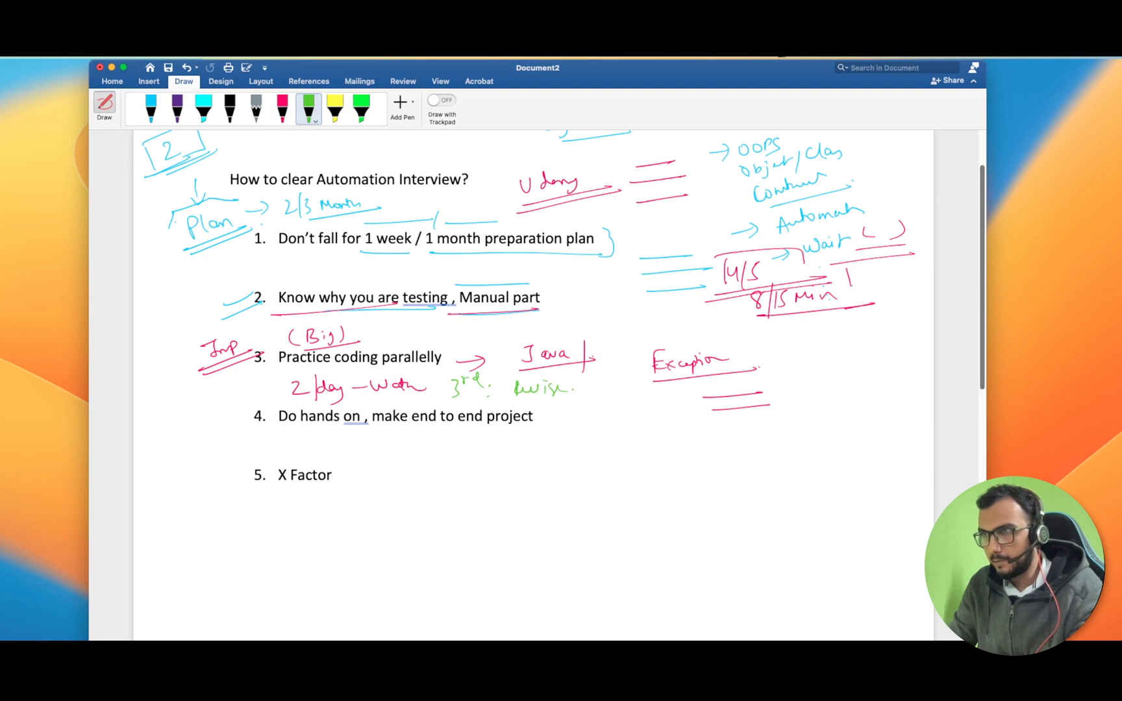
left_click_drag(577, 389, 622, 388)
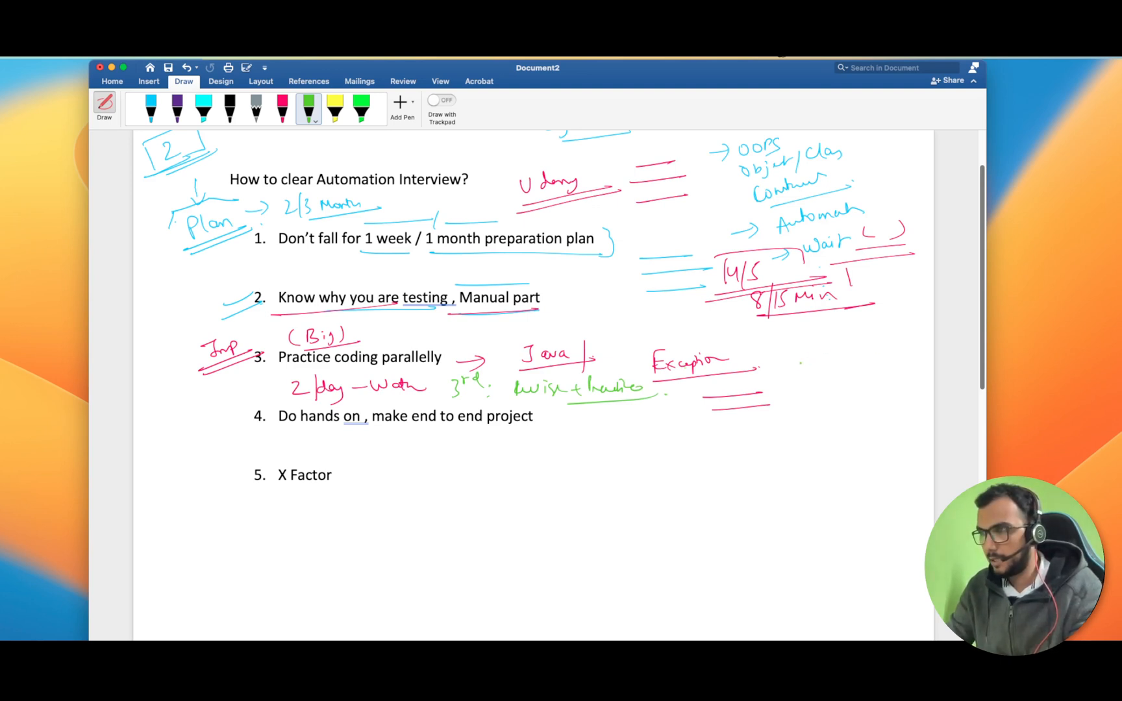
left_click_drag(783, 351, 884, 376)
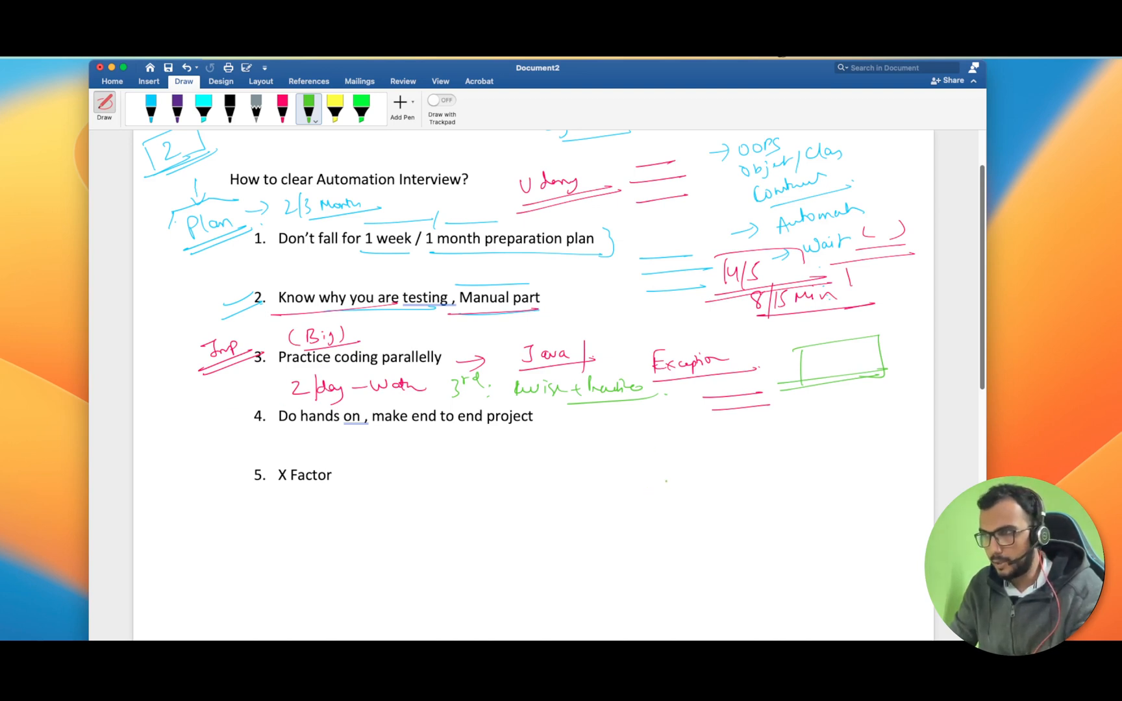
- Write the green '4 Module / 1st' note with underline and an upward arrow under point 3's notes
left_click_drag(663, 490, 744, 487)
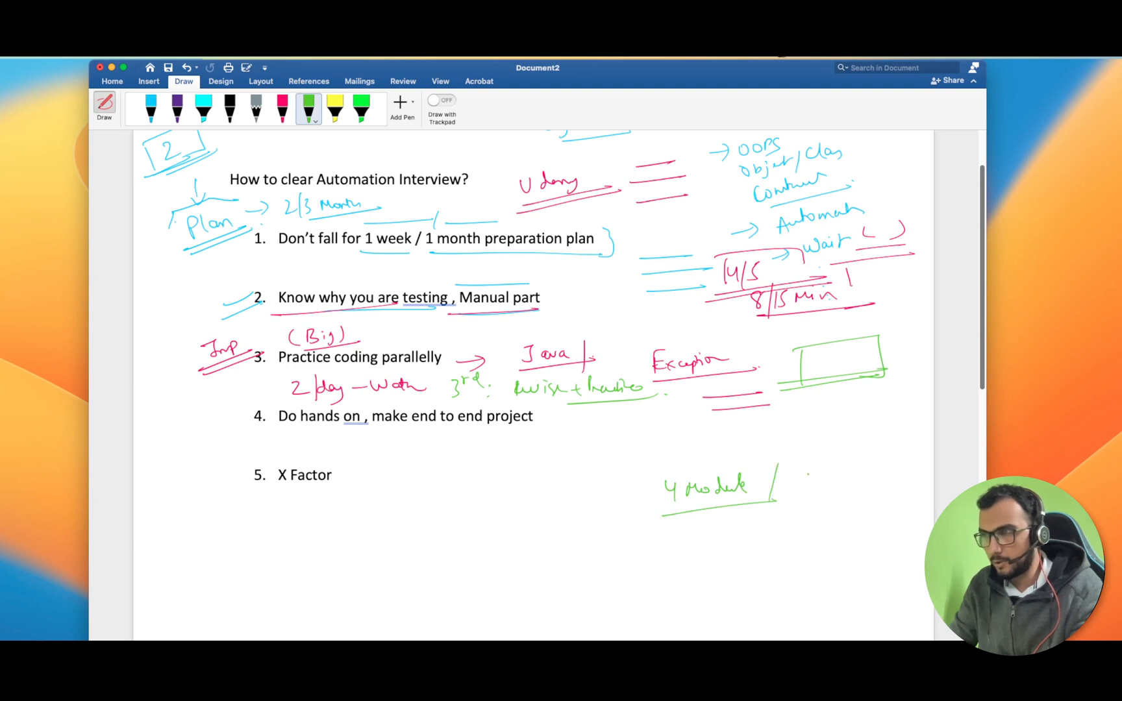
left_click_drag(786, 475, 812, 487)
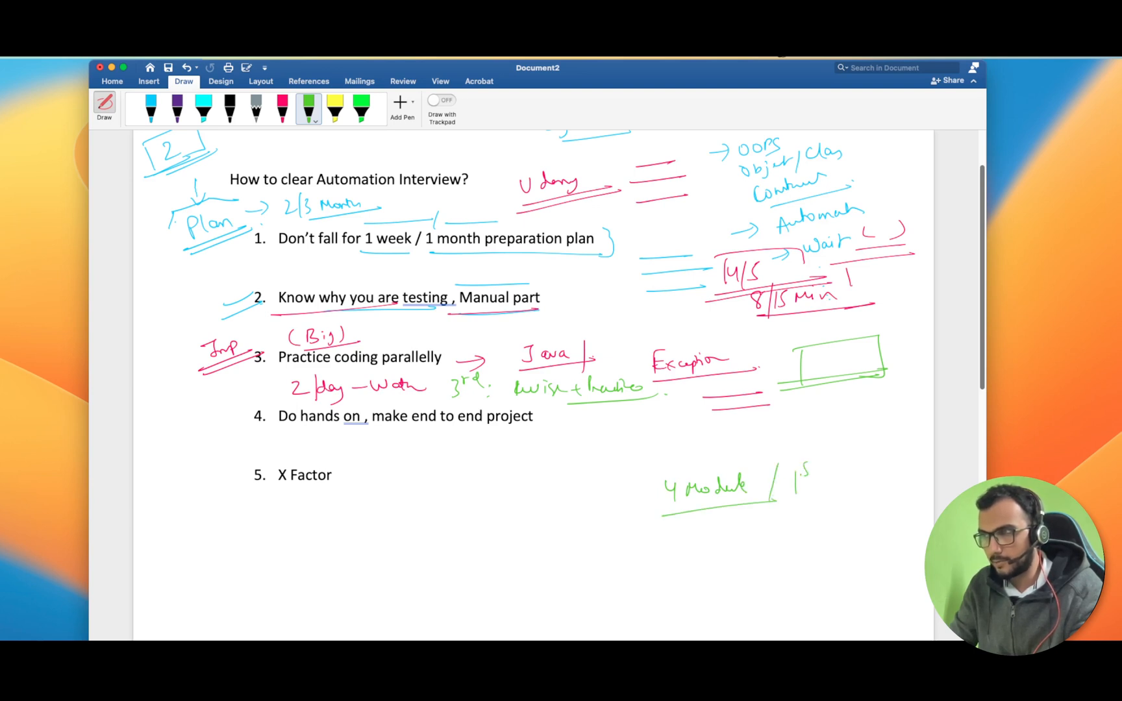
left_click_drag(801, 473, 844, 501)
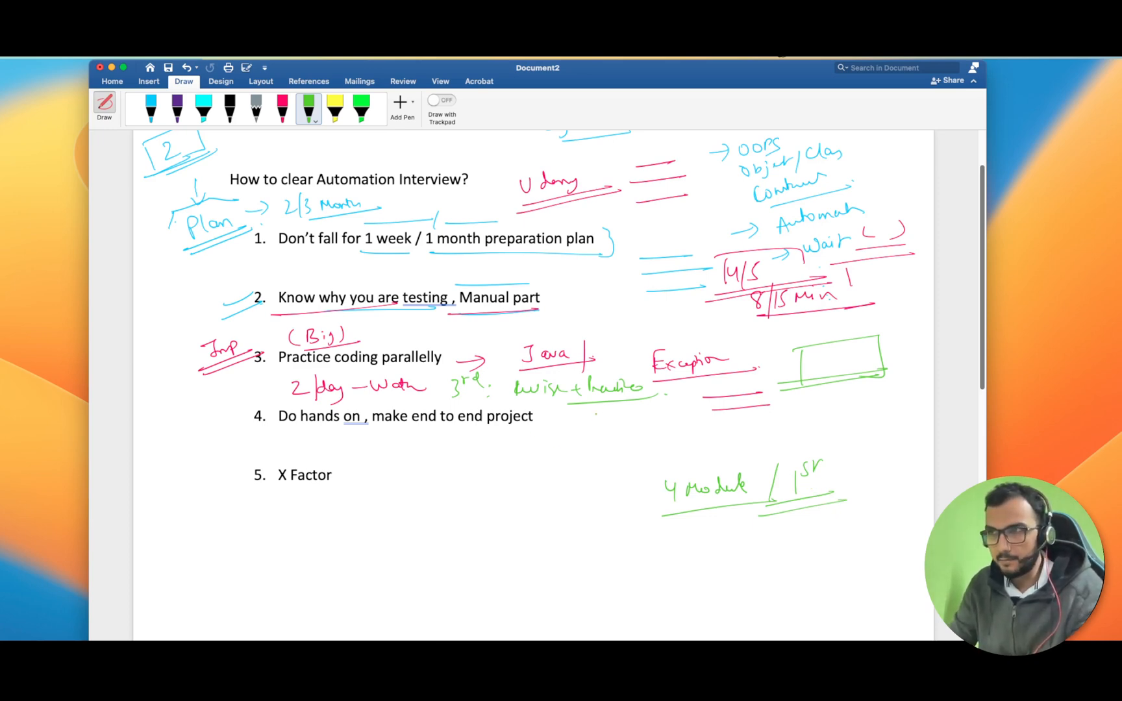
left_click_drag(634, 426, 634, 404)
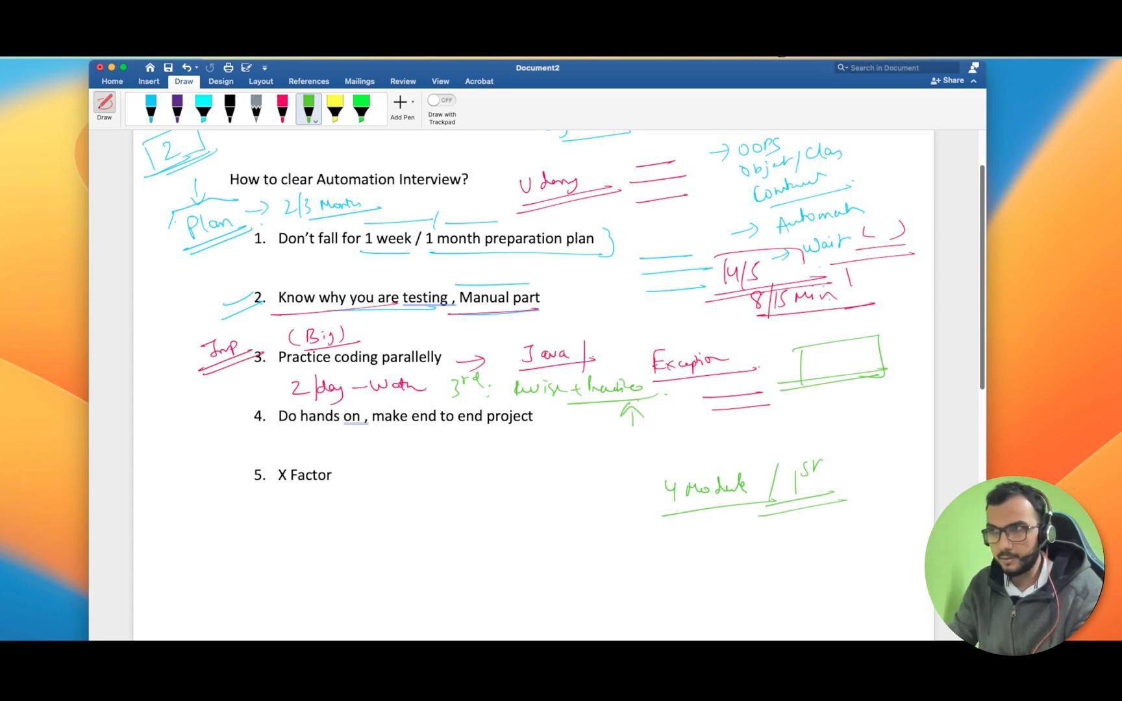
- Write 'Hello World' in green below point 5 with a small word above it
scroll("down", 3)
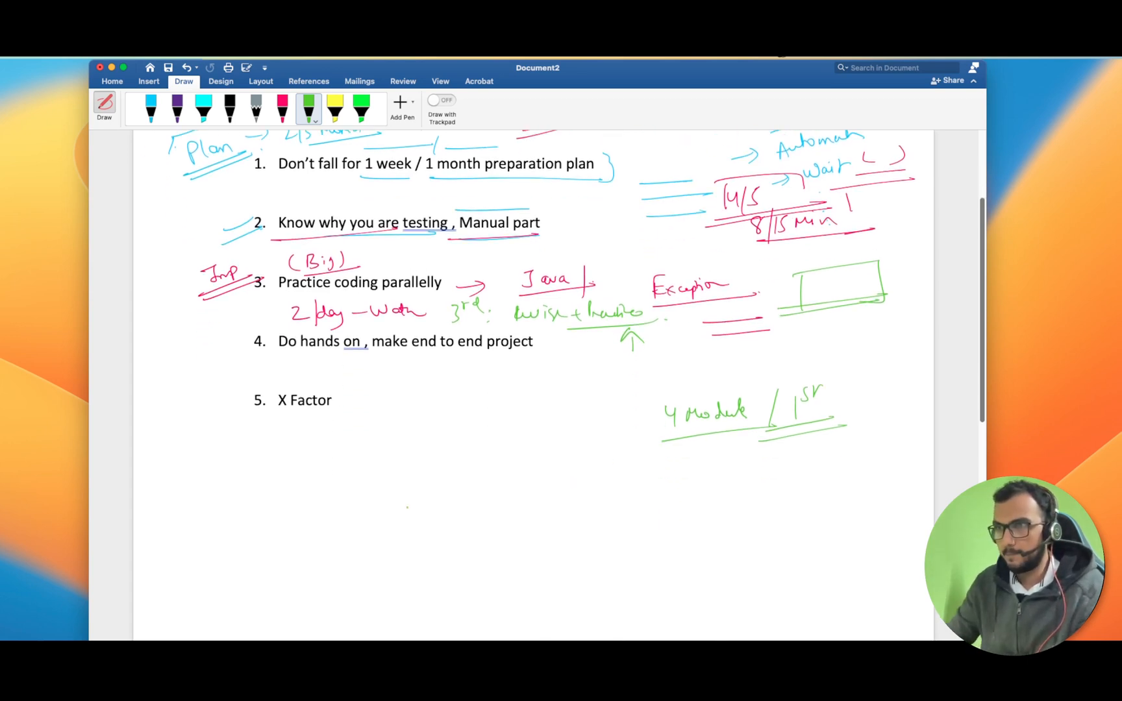
left_click_drag(314, 493, 322, 516)
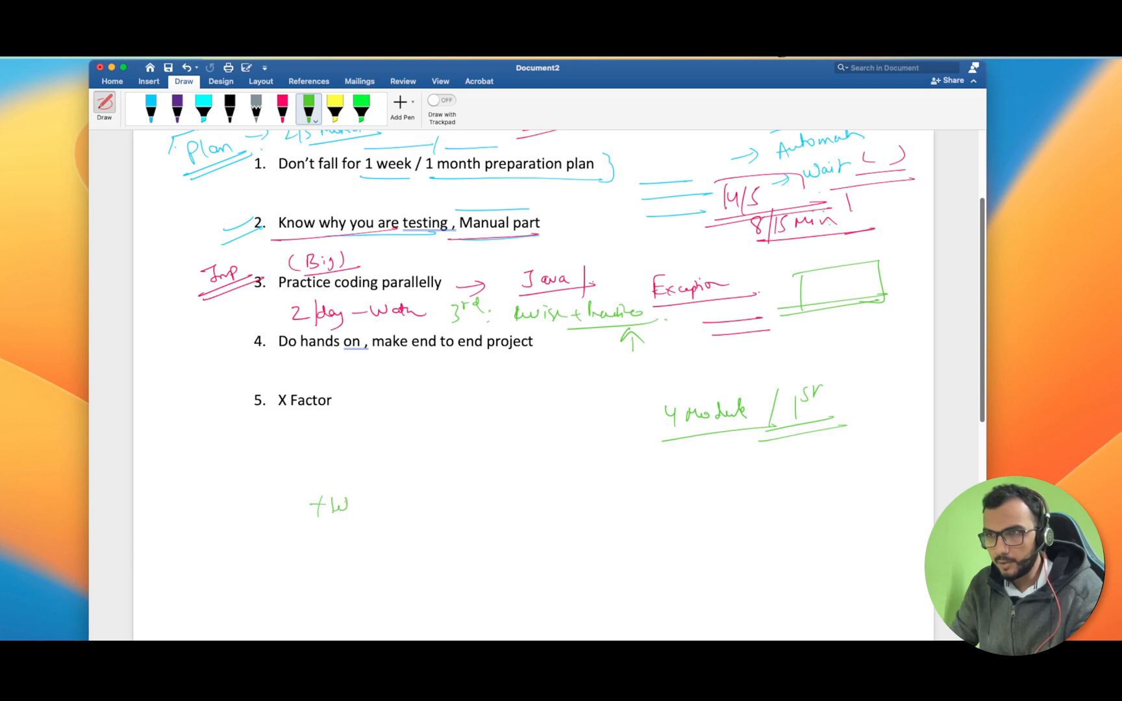
left_click_drag(343, 504, 440, 504)
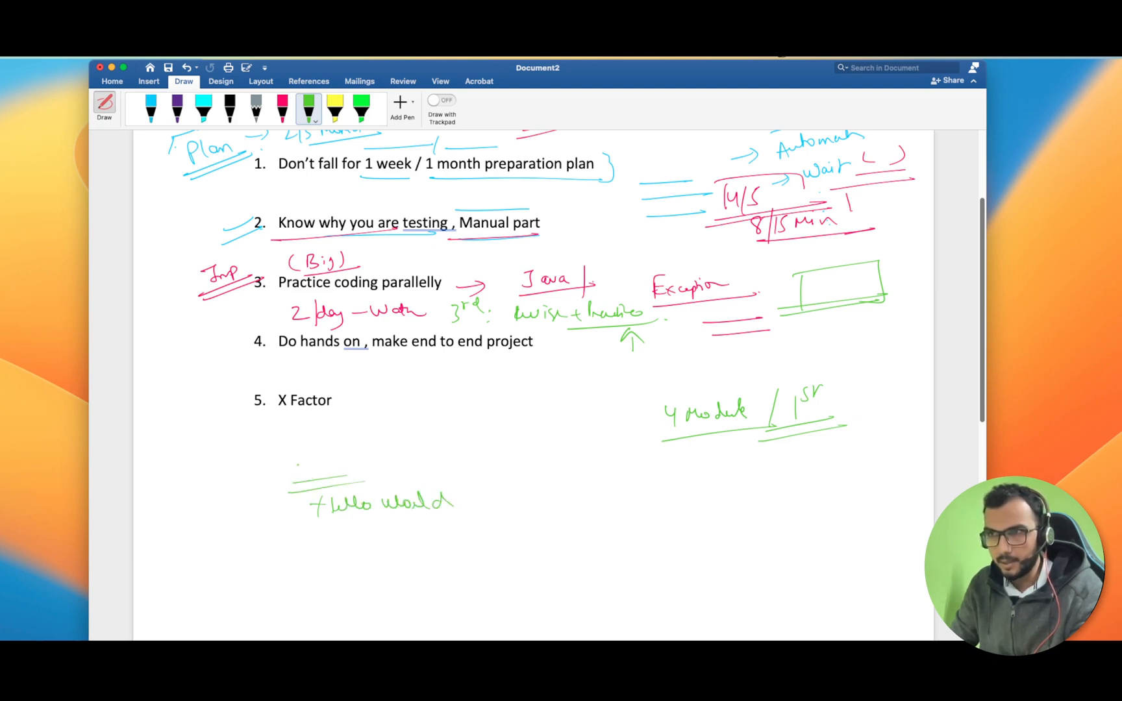
left_click_drag(307, 465, 365, 465)
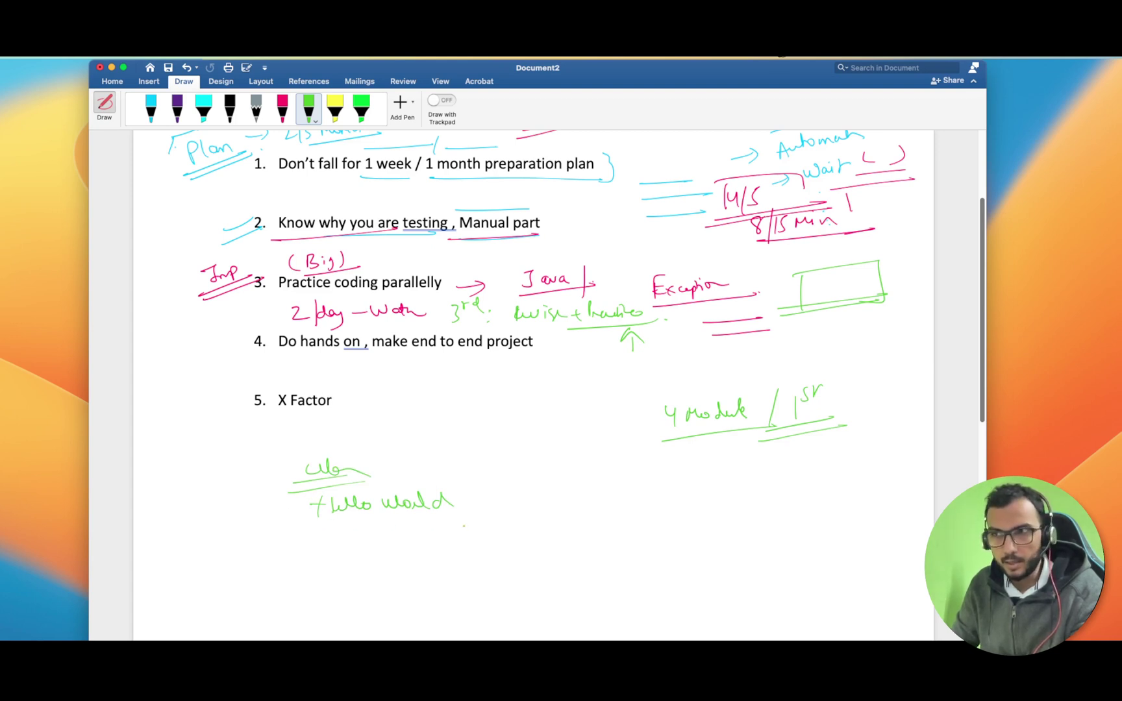
- Write 'IDE, Java' beside it, then bracket and underline the Hello World note with arrows
left_click_drag(534, 516, 587, 515)
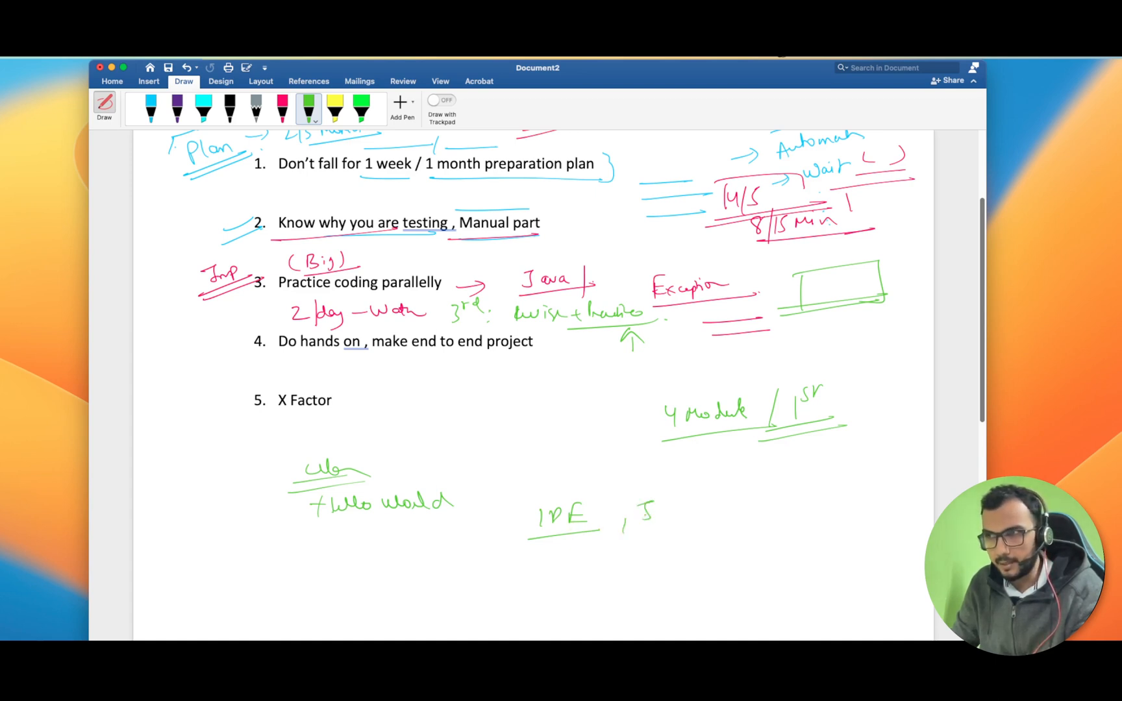
left_click_drag(645, 512, 709, 512)
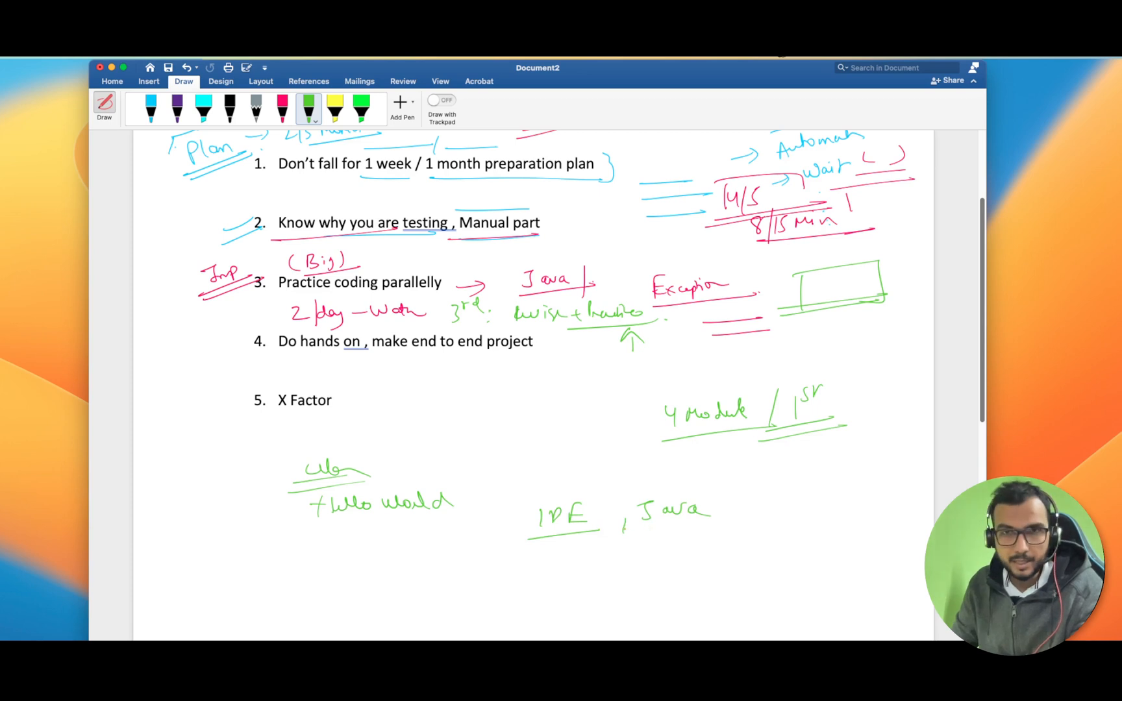
left_click_drag(308, 516, 465, 526)
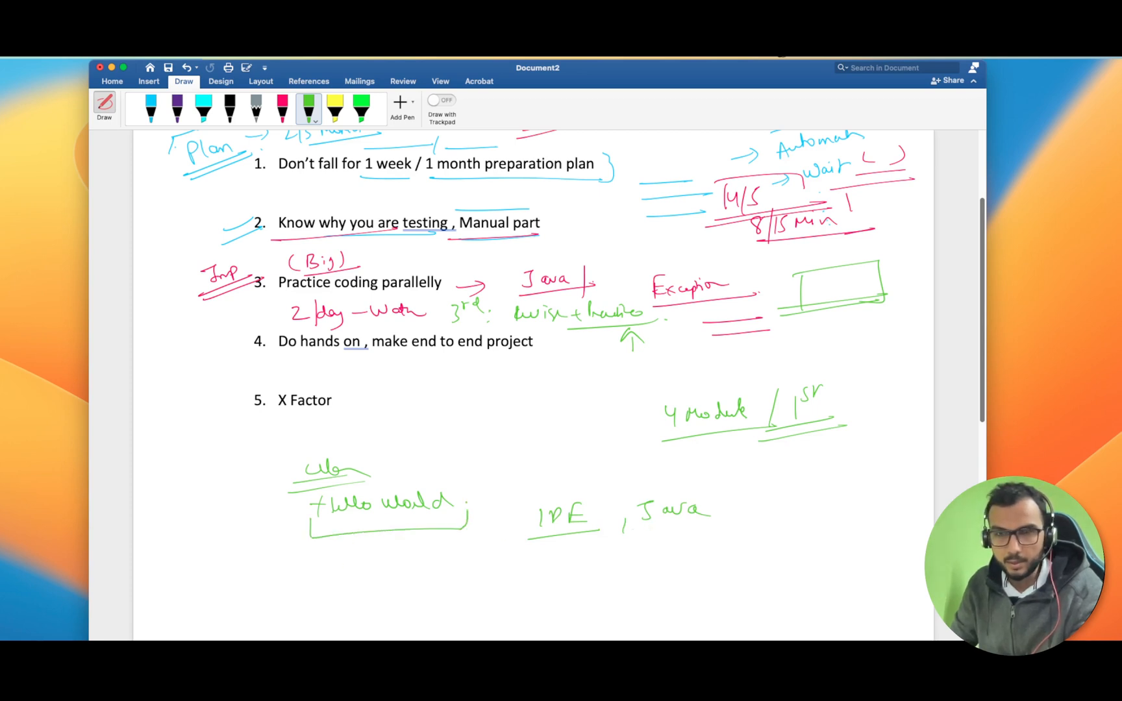
left_click_drag(311, 540, 458, 540)
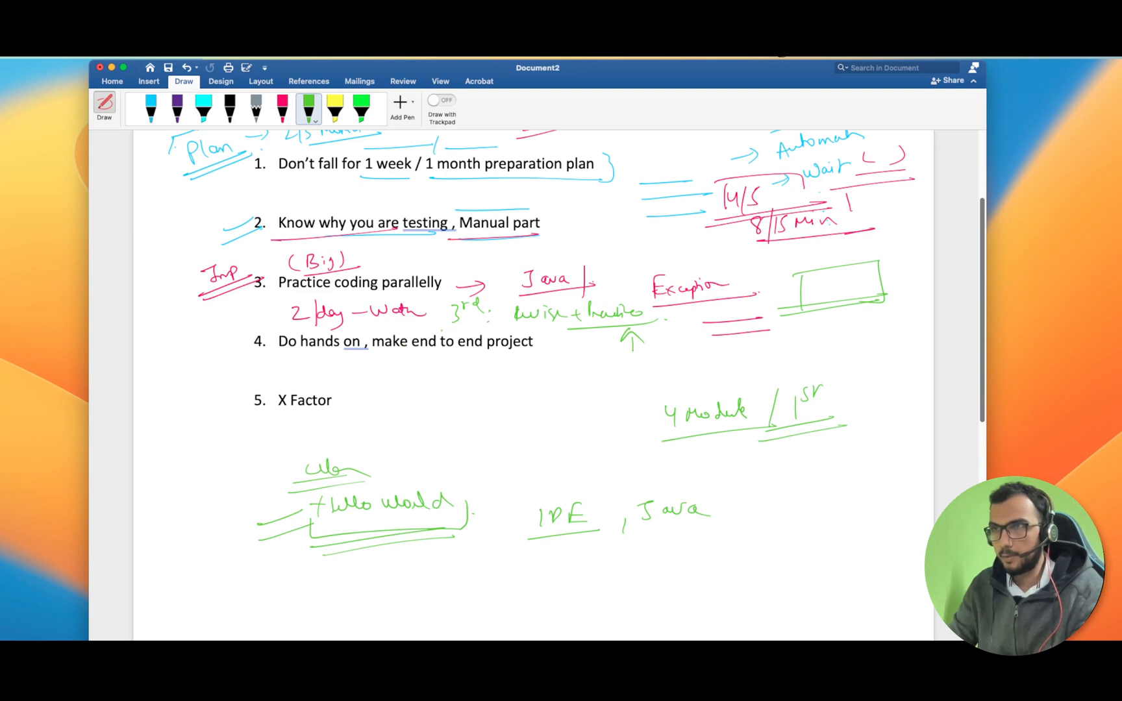
- Underline 'Do hands on' and 'make end to end project' in green and add an underlined 'diff' note
left_click_drag(275, 356, 373, 356)
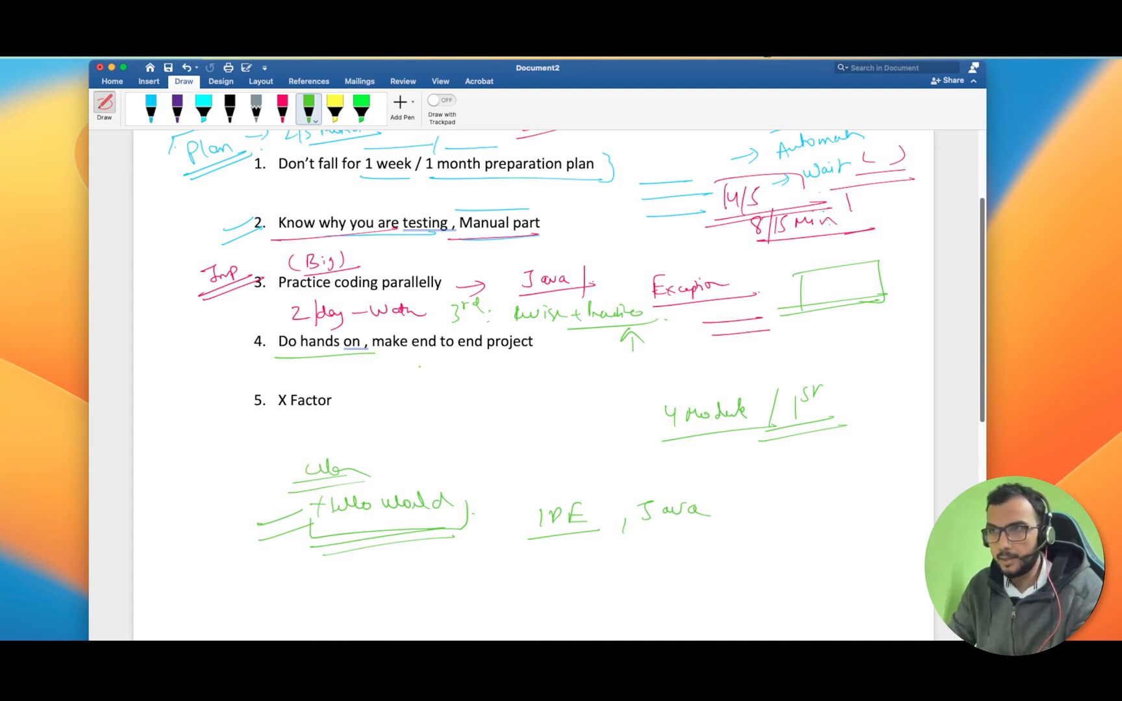
left_click_drag(413, 352, 562, 352)
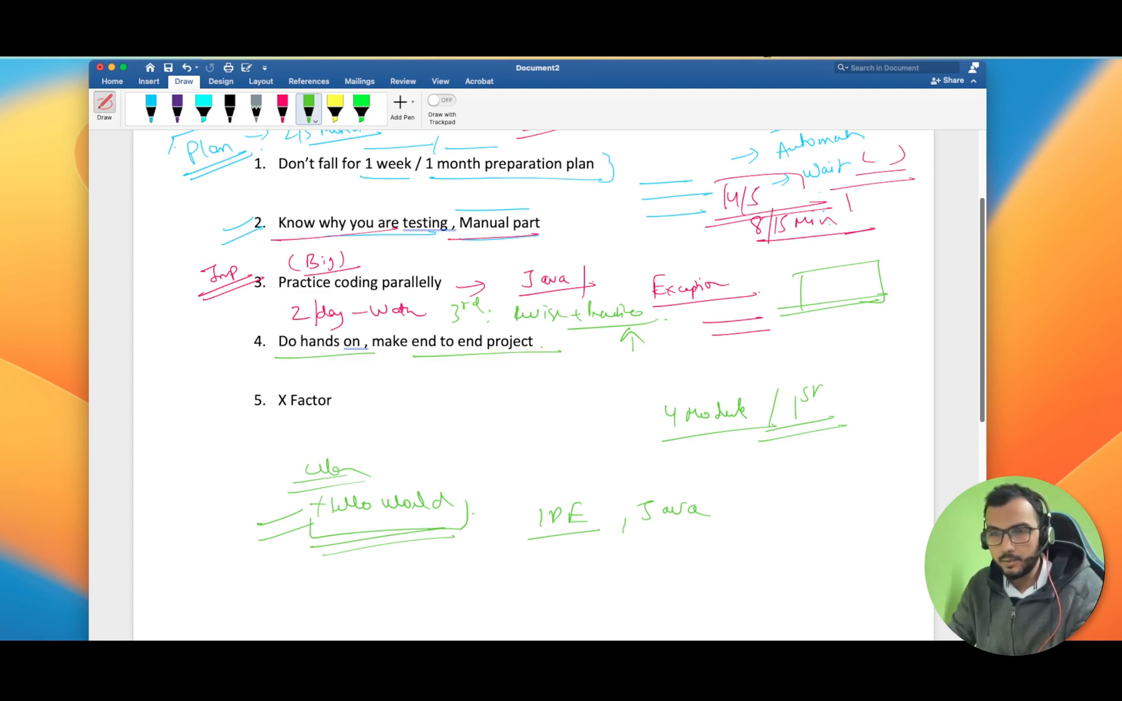
left_click_drag(444, 365, 469, 375)
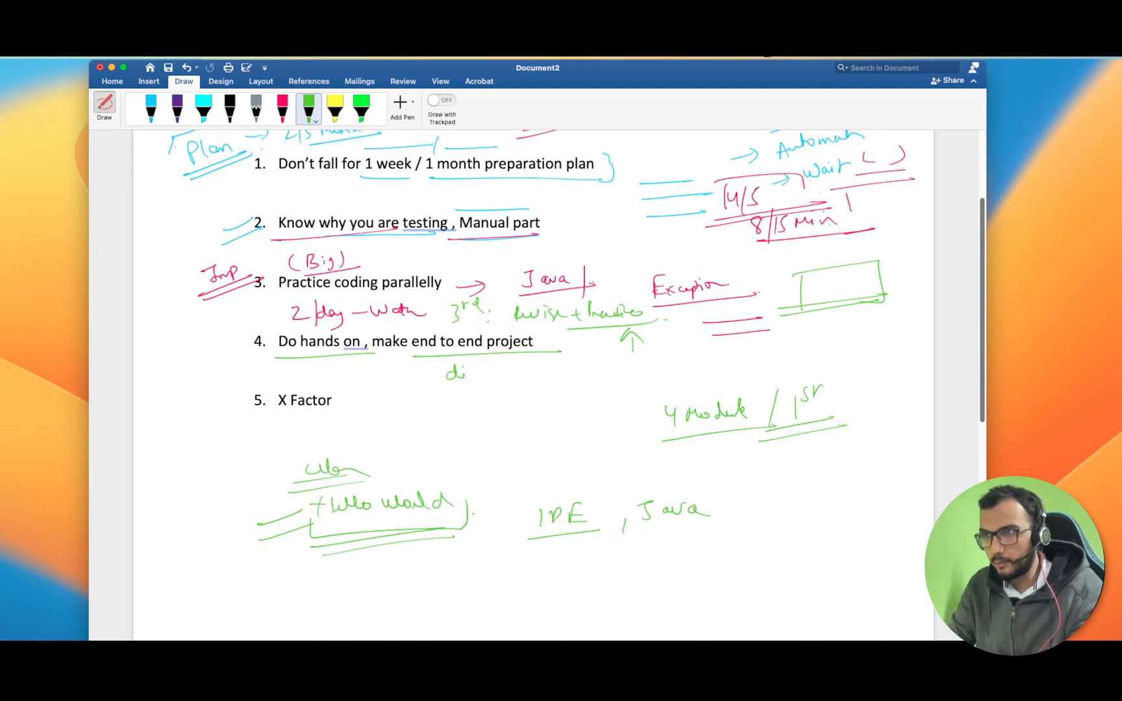
left_click_drag(469, 373, 516, 379)
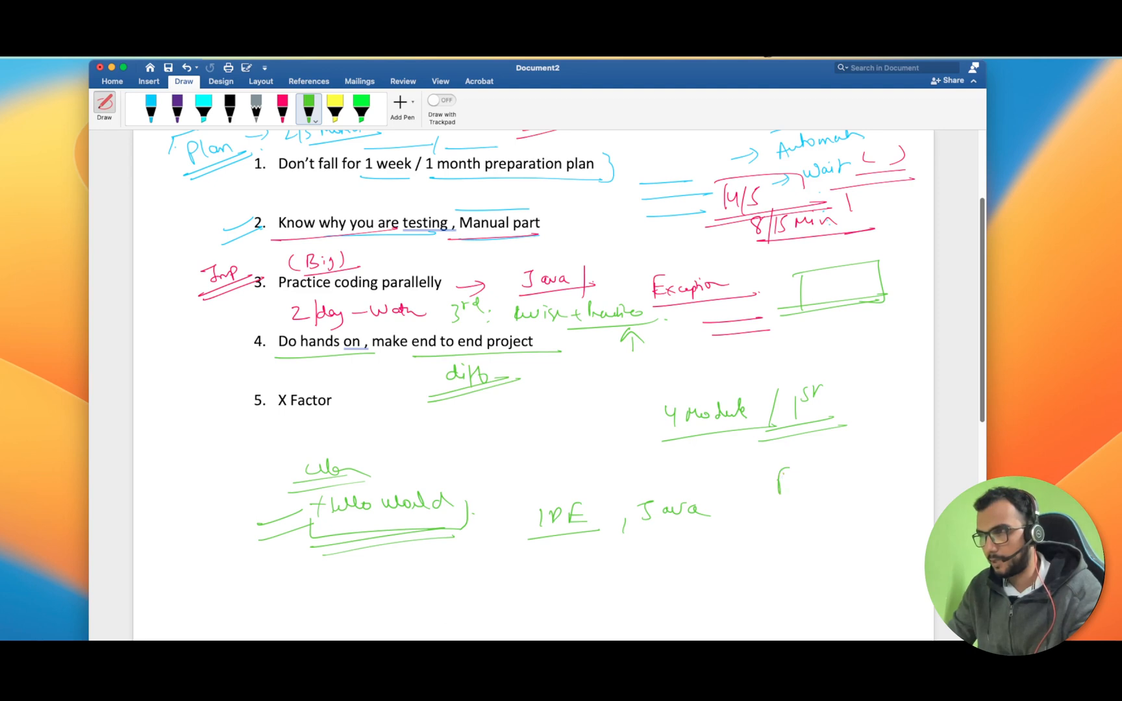
- Draw the boxed company name near the module note and write 'Scratch' beside point 4
left_click_drag(777, 483, 854, 473)
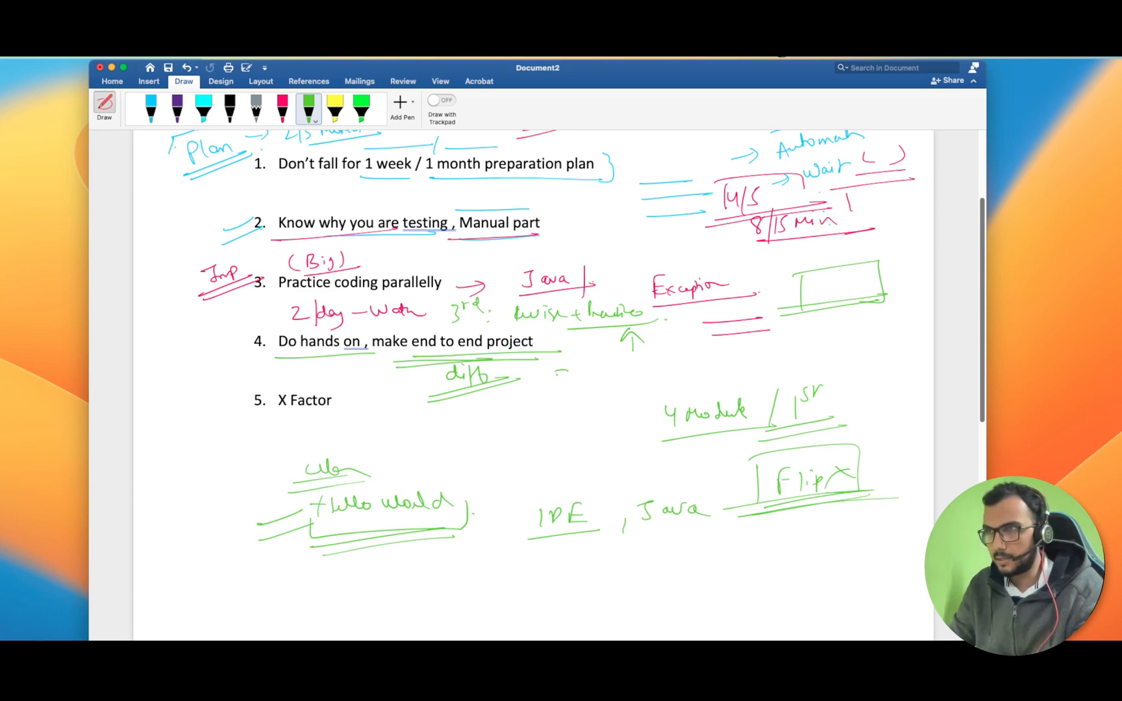
left_click_drag(548, 373, 626, 373)
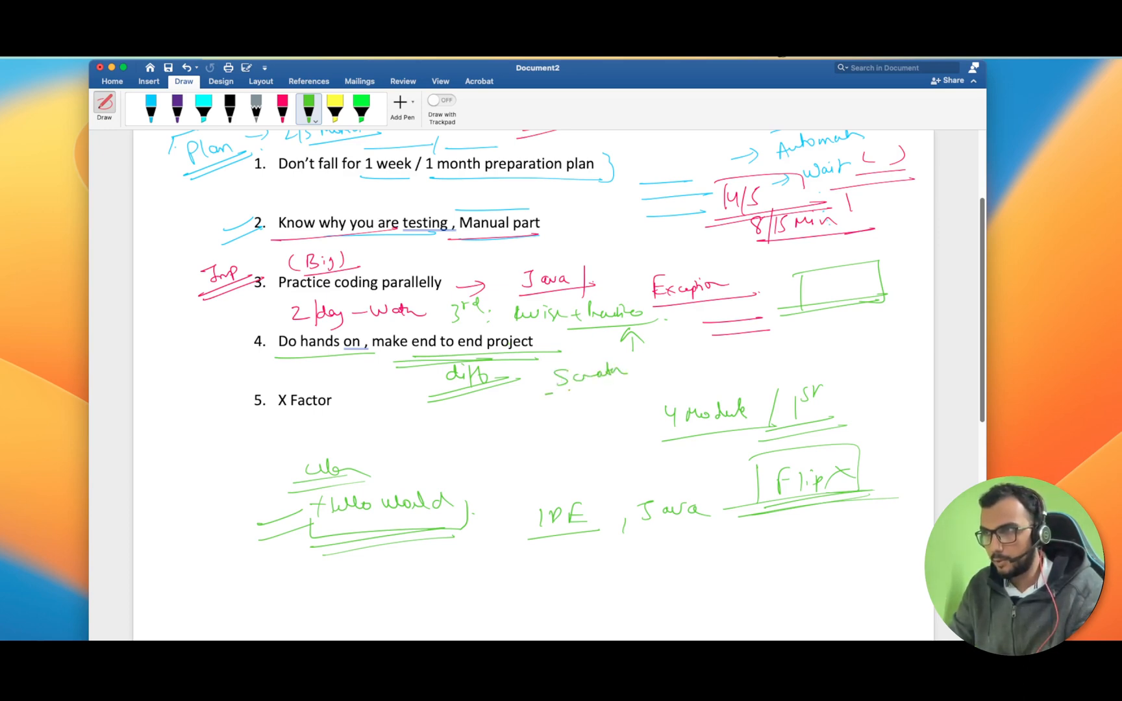
- Switch to red ink and write the underlined 'diff from … Tutorials' note under Scratch
left_click(283, 109)
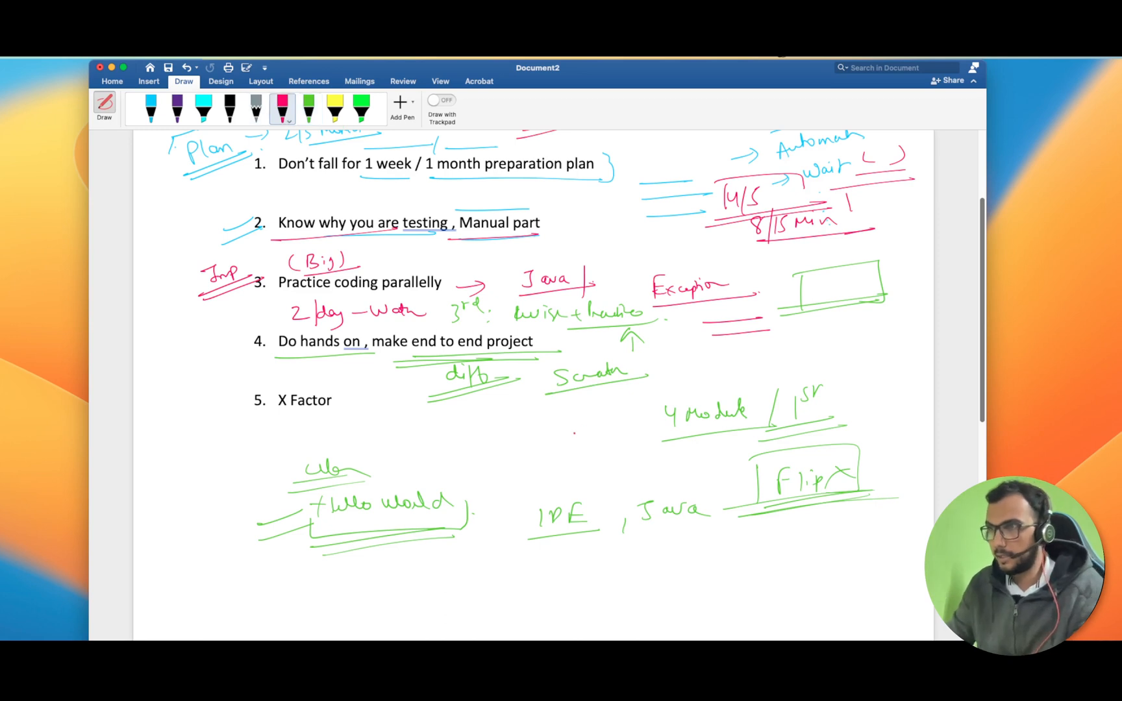
left_click_drag(544, 407, 579, 425)
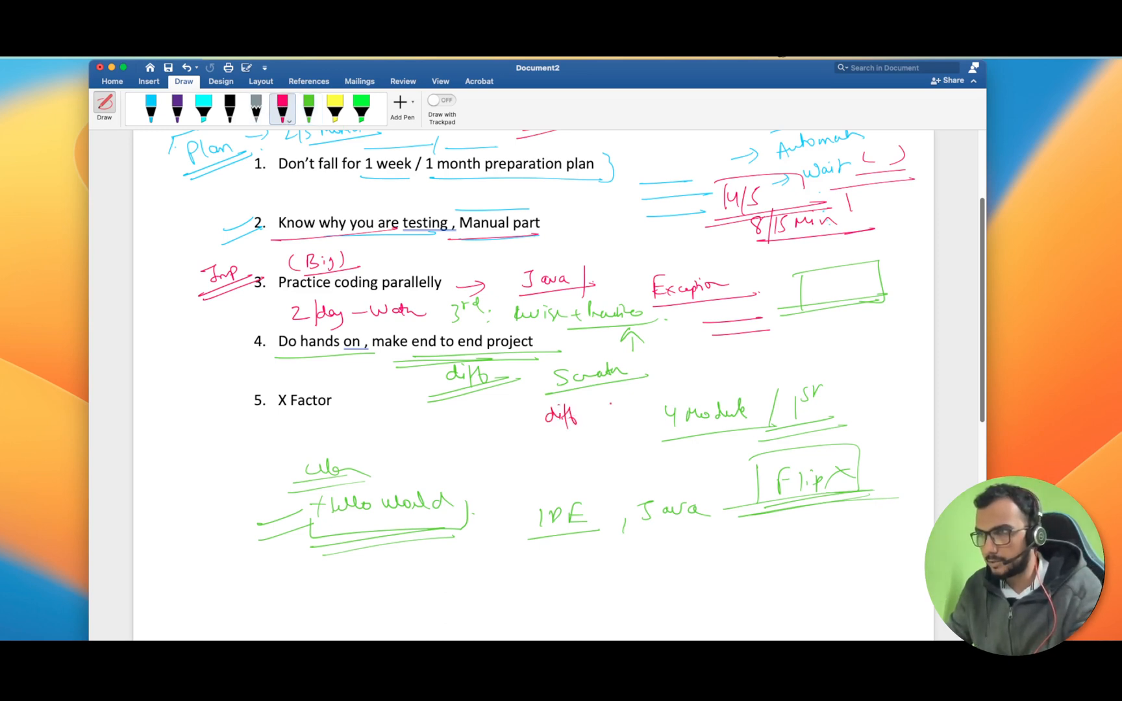
left_click_drag(583, 413, 648, 411)
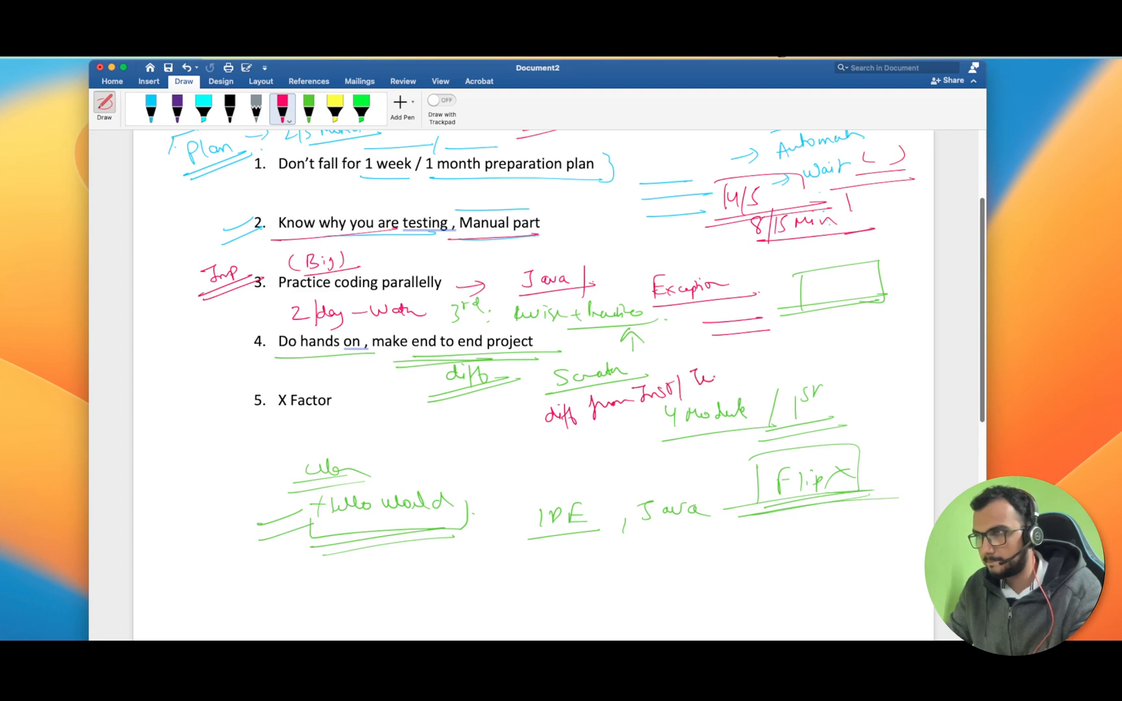
left_click_drag(723, 379, 766, 376)
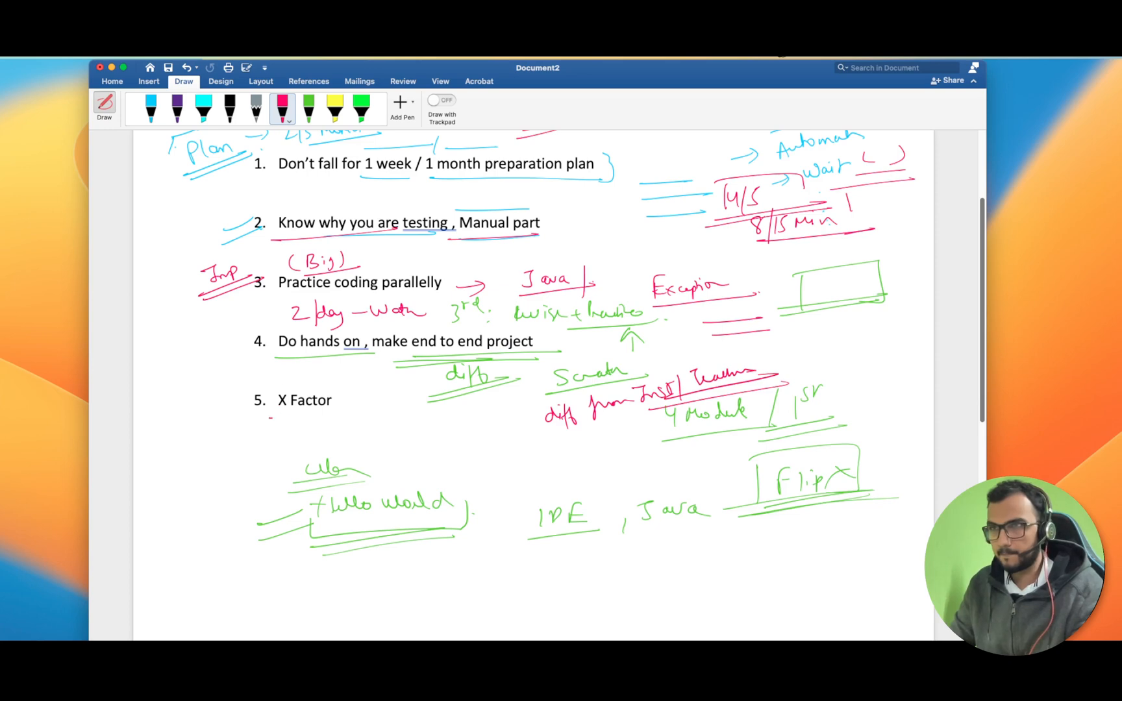
- Write red 'Automation' with underline and arrow note, then 'SQL' and 'RTA' left of point 5
scroll("down", 3)
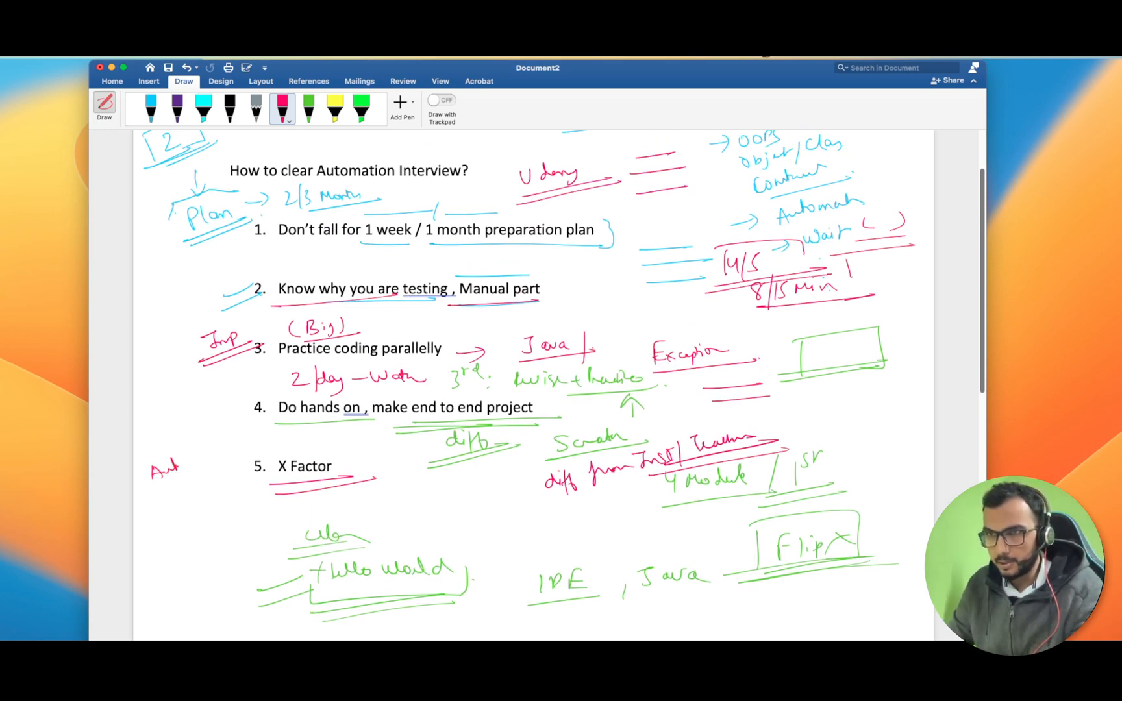
left_click_drag(164, 465, 236, 465)
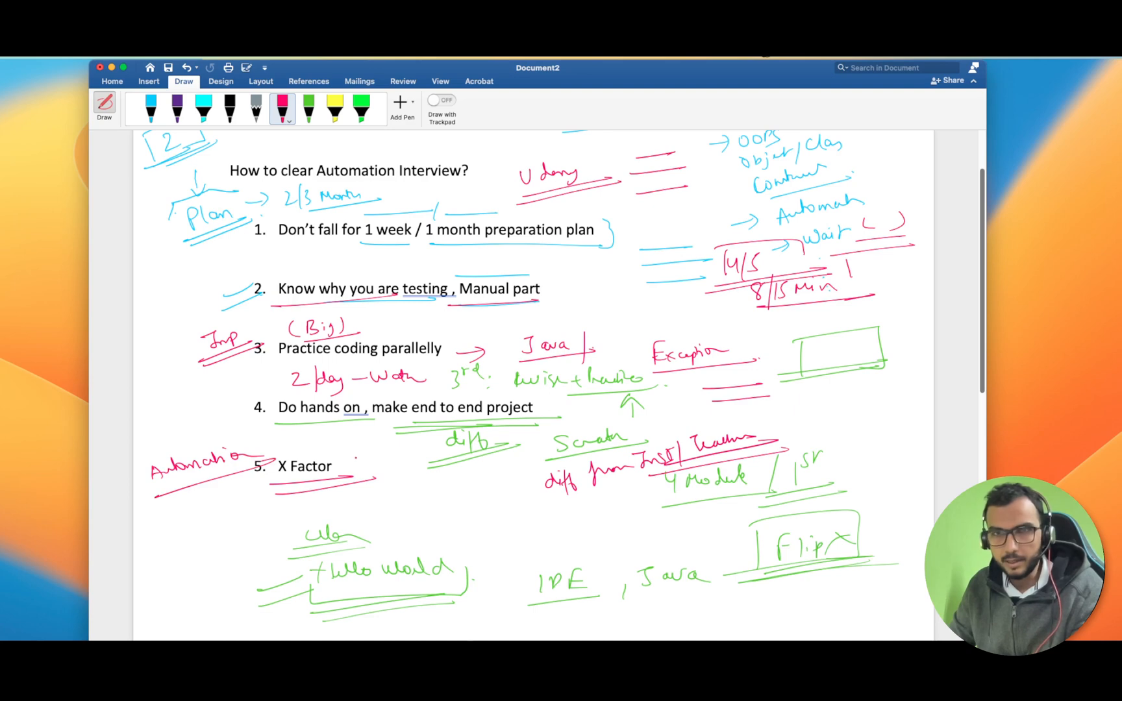
left_click_drag(165, 490, 194, 508)
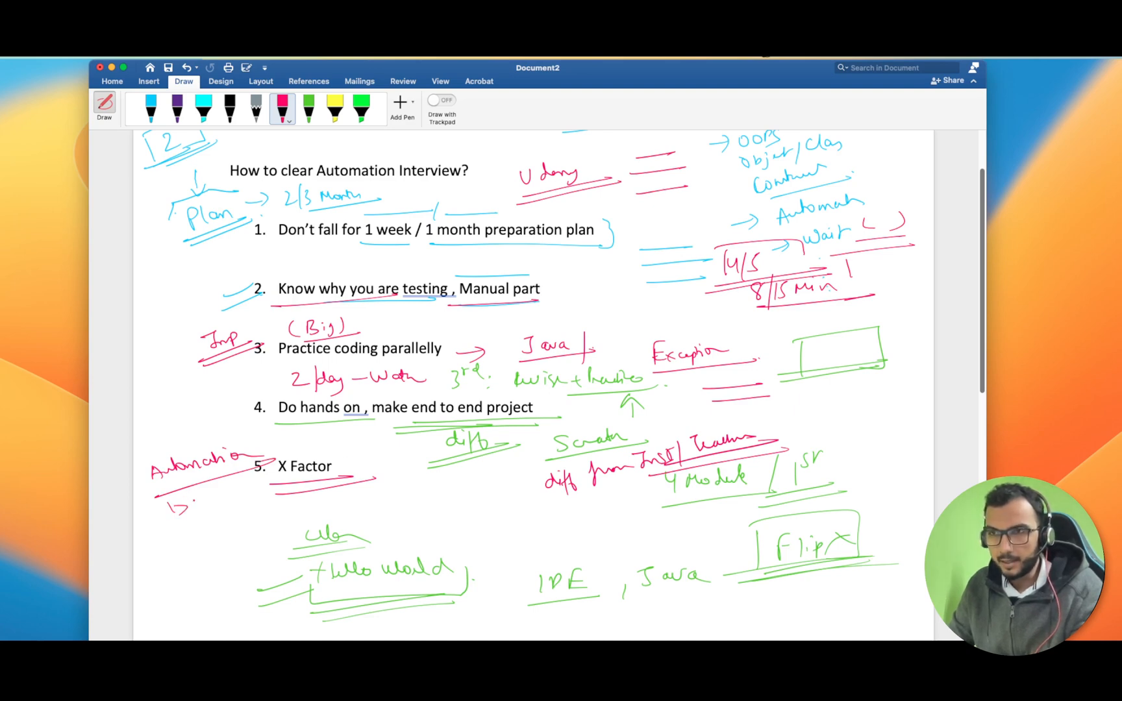
left_click_drag(186, 502, 243, 502)
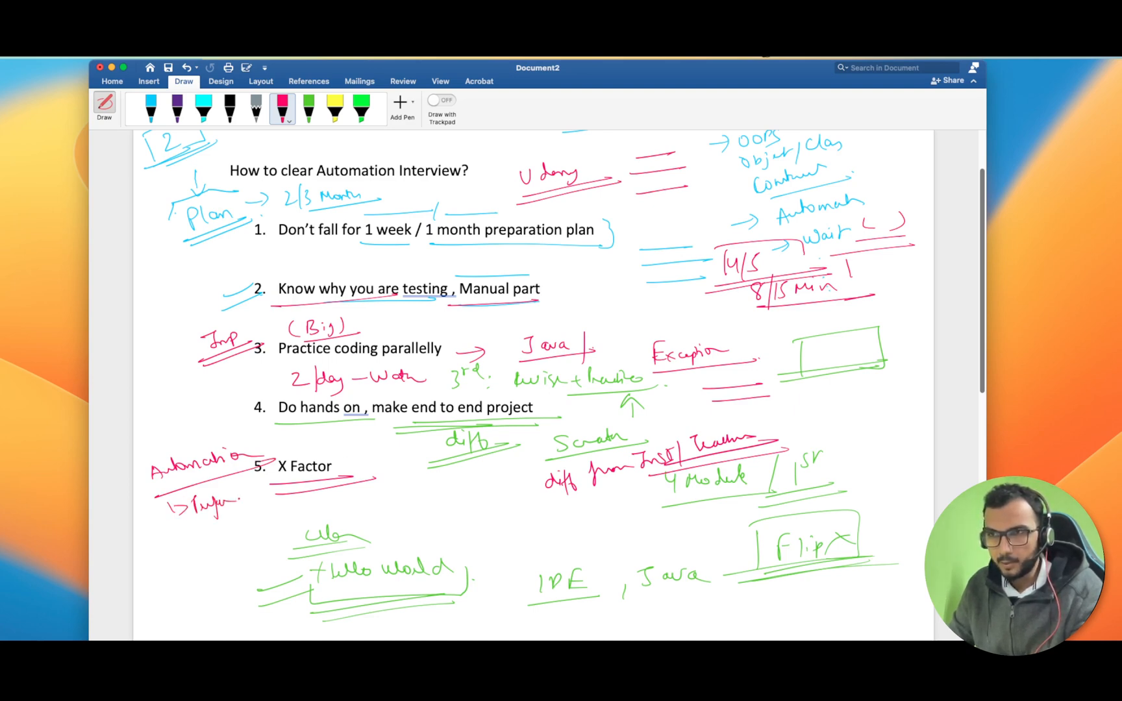
left_click_drag(251, 496, 257, 496)
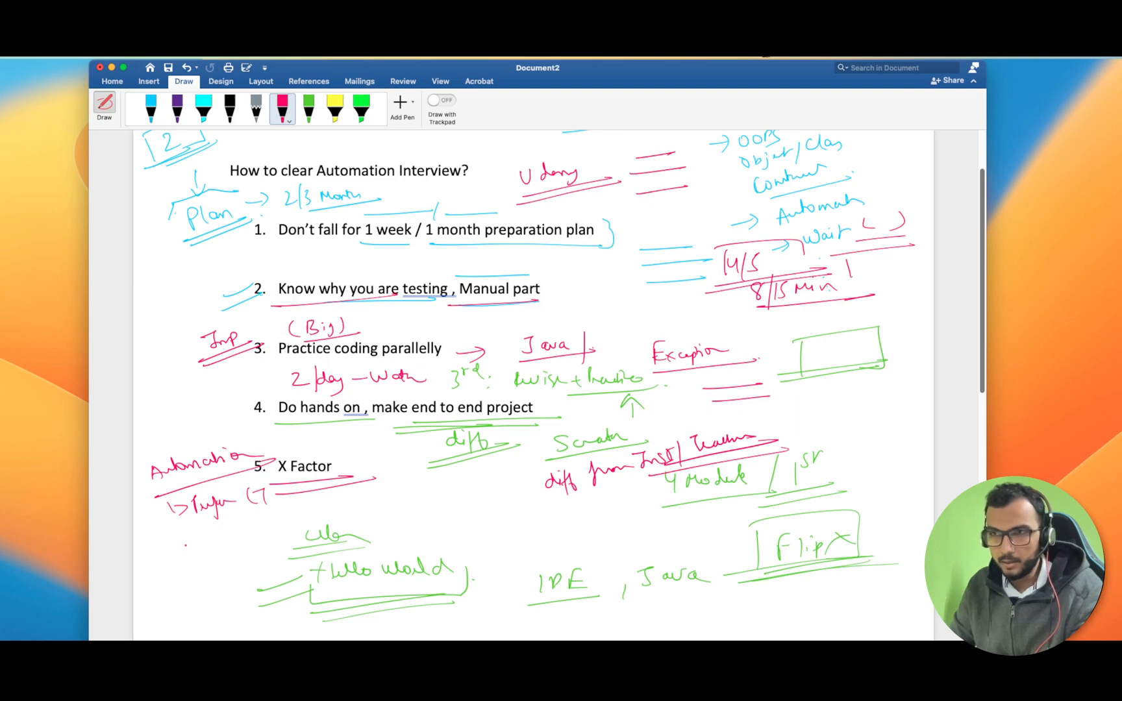
left_click_drag(179, 536, 228, 544)
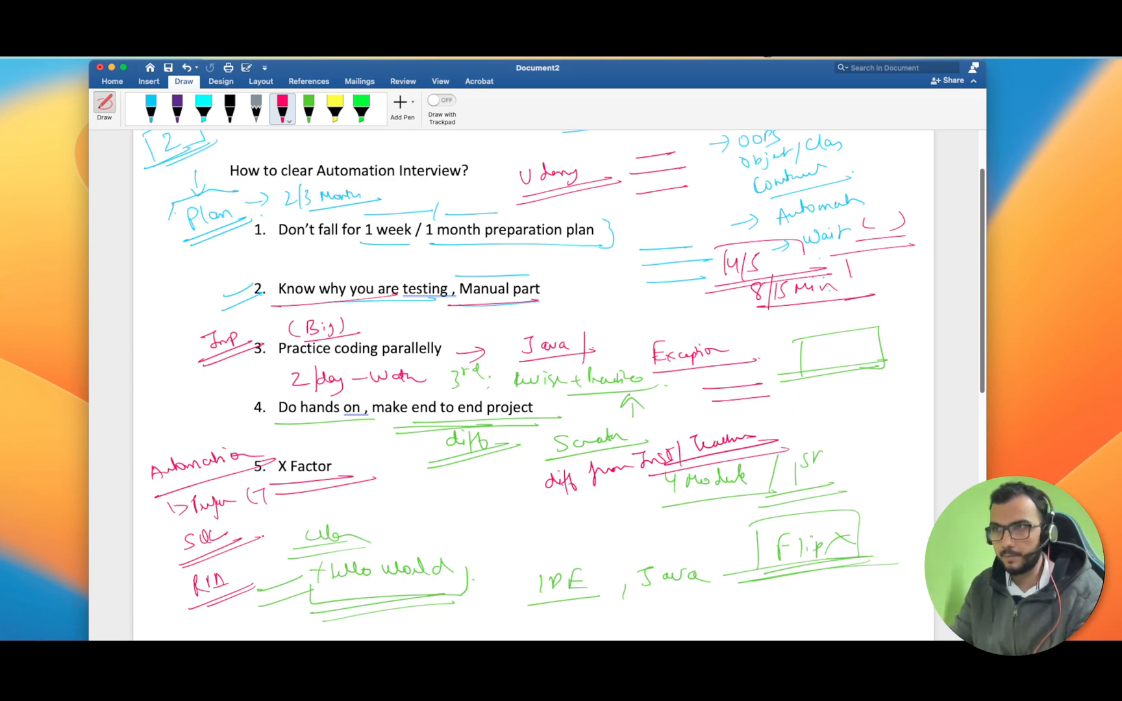
mouse_move(1097, 486)
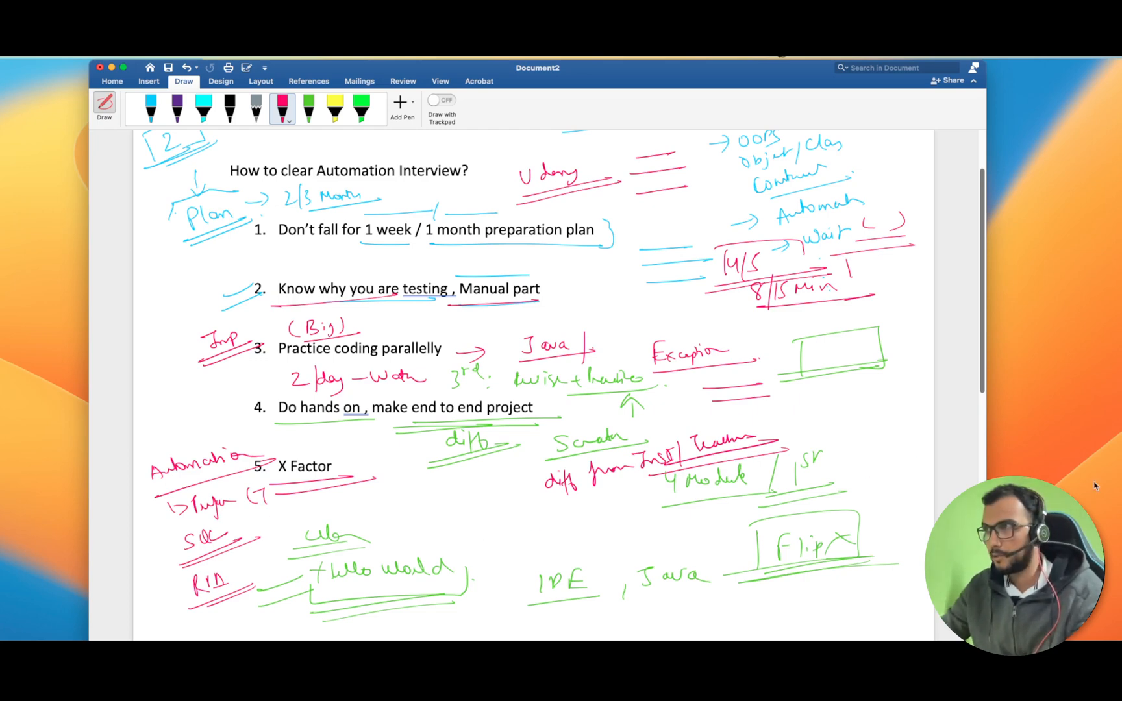
scroll("down", 3)
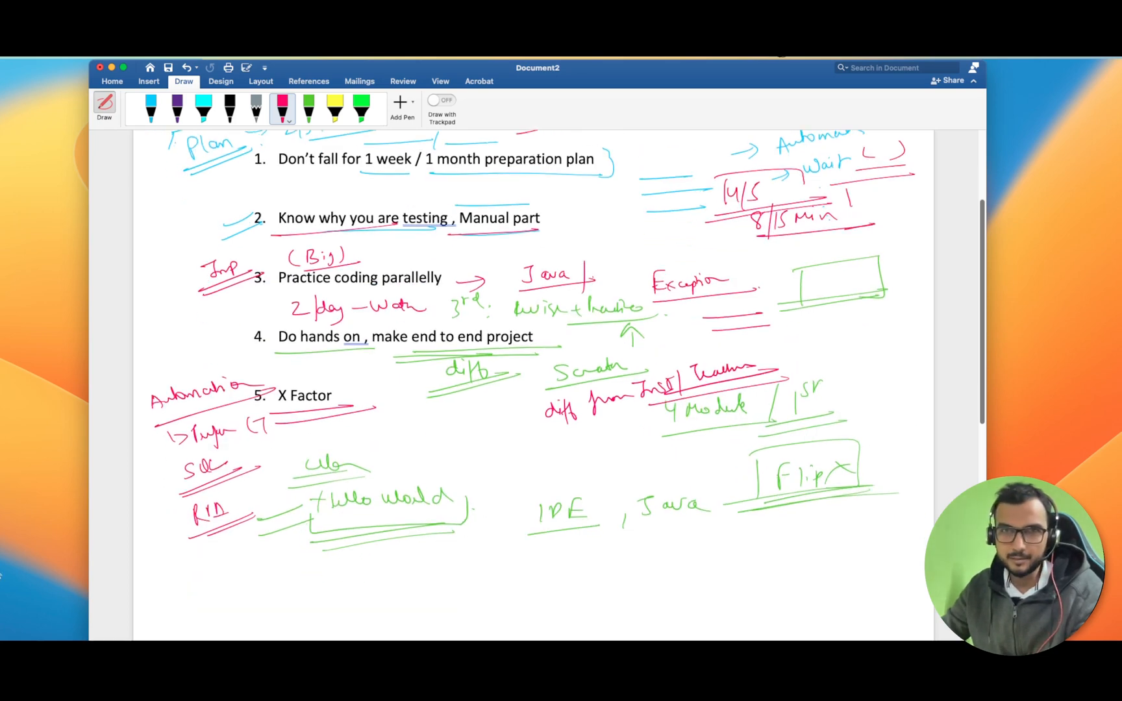